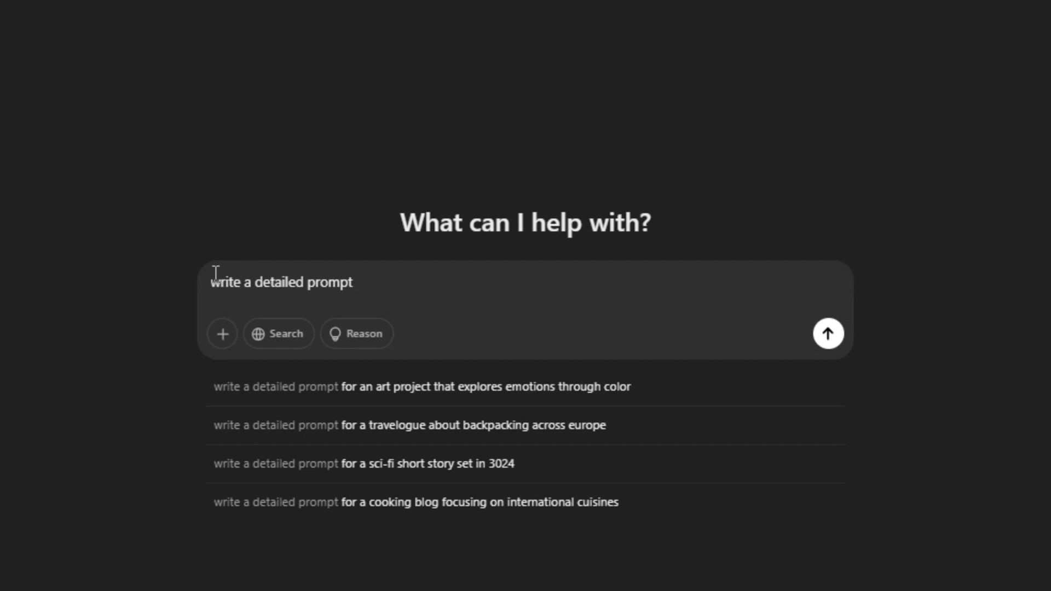
- Ask ChatGPT for a detailed prompt generating a realistic character named Olivia with a standard pose
type("for generating an Ai image of a realistic ch")
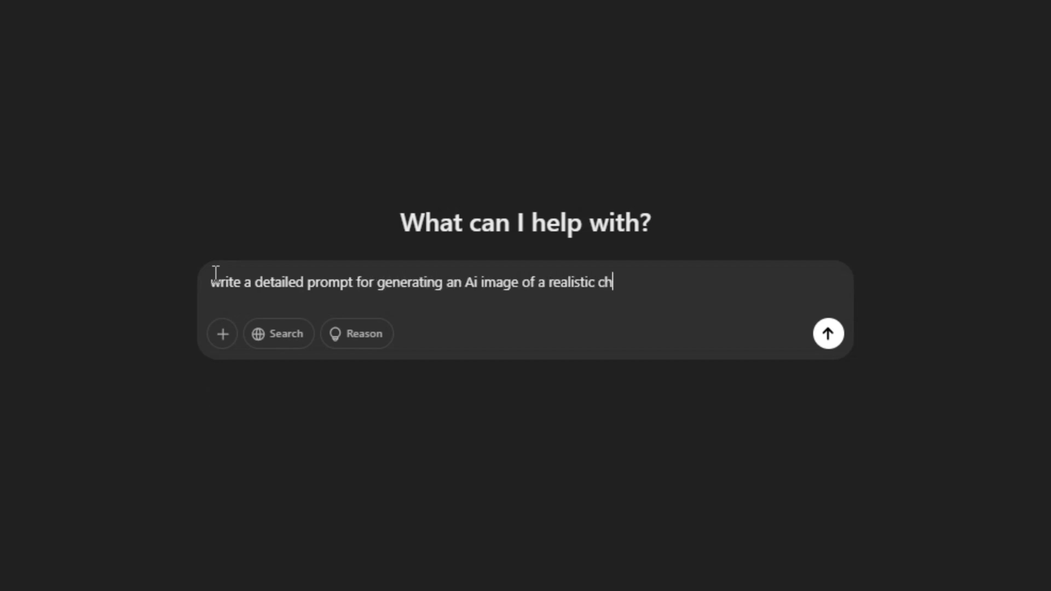
type("aracter named Olivia w")
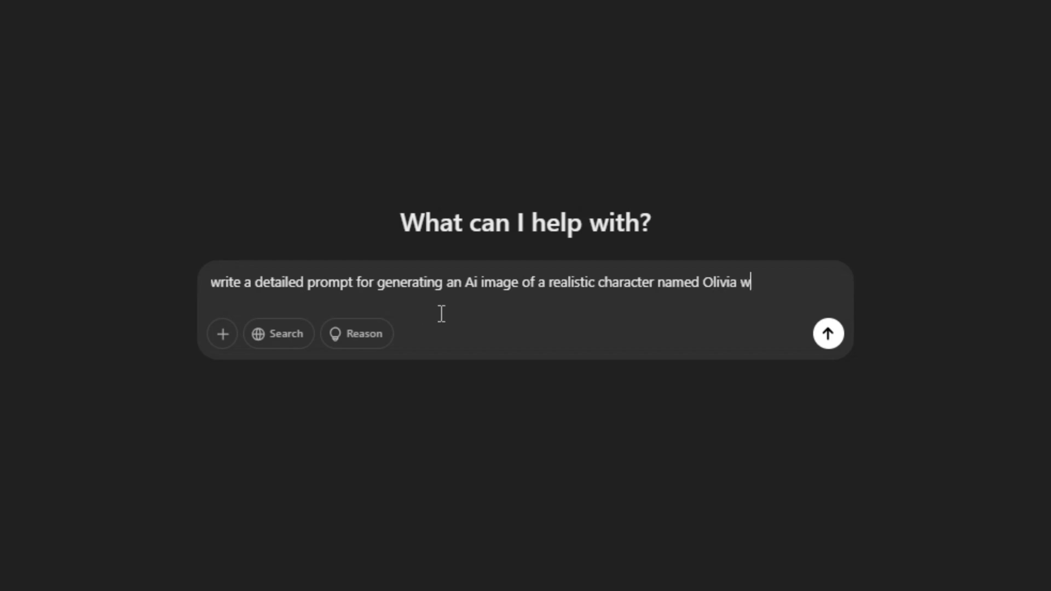
type("ith a standard pose")
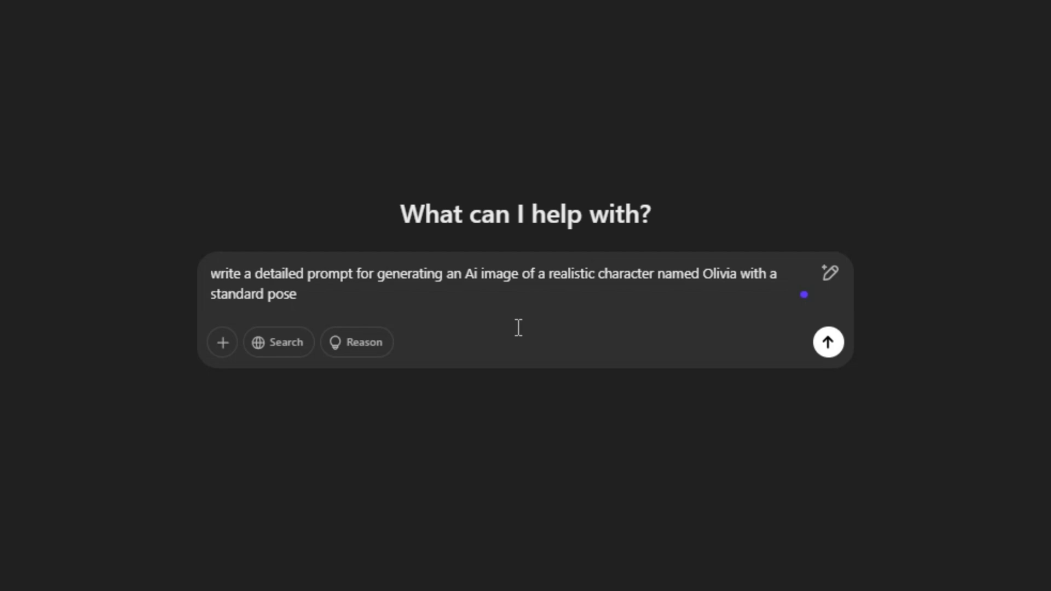
left_click(827, 342)
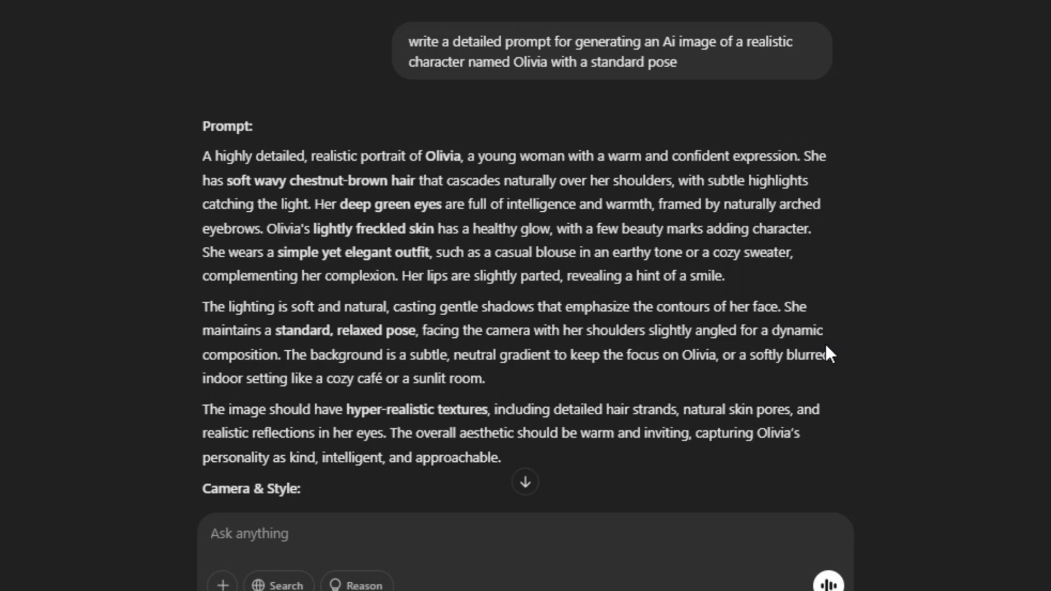
- Copy the three paragraphs of Olivia's generated prompt from the ChatGPT reply
scroll("down", 3)
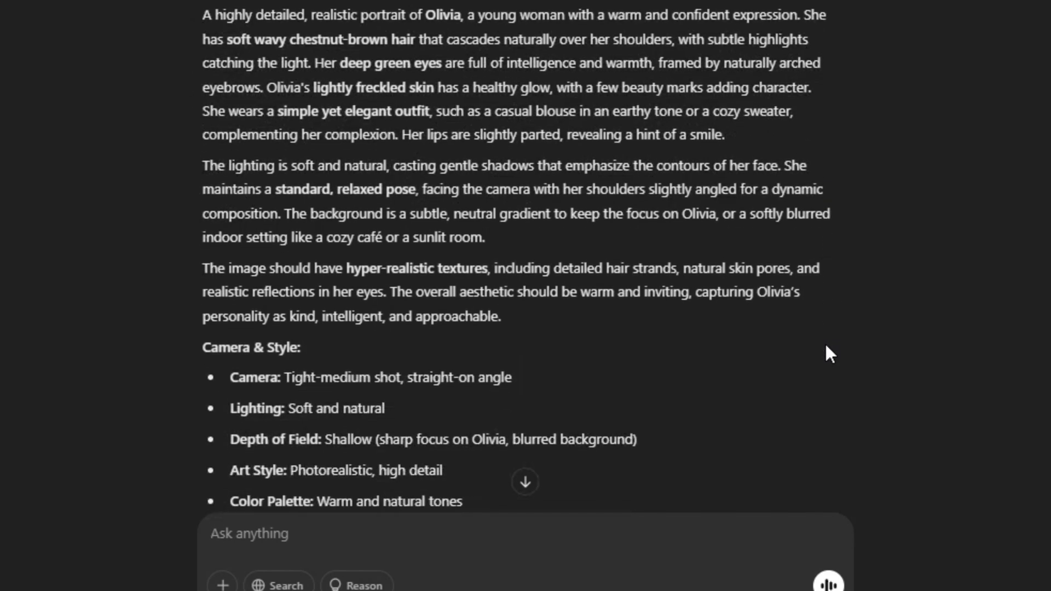
scroll("down", 3)
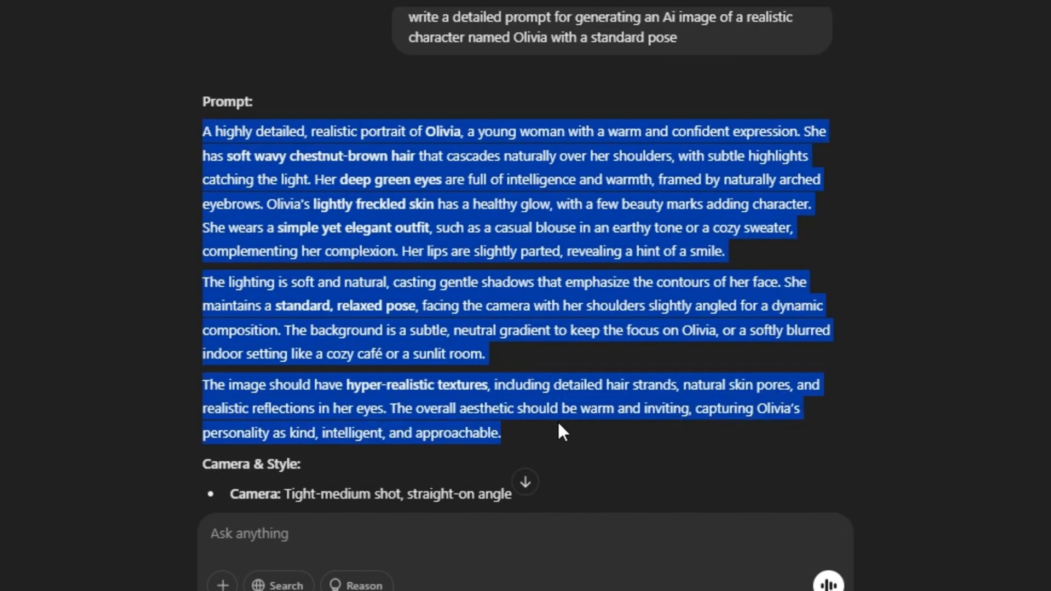
right_click(560, 433)
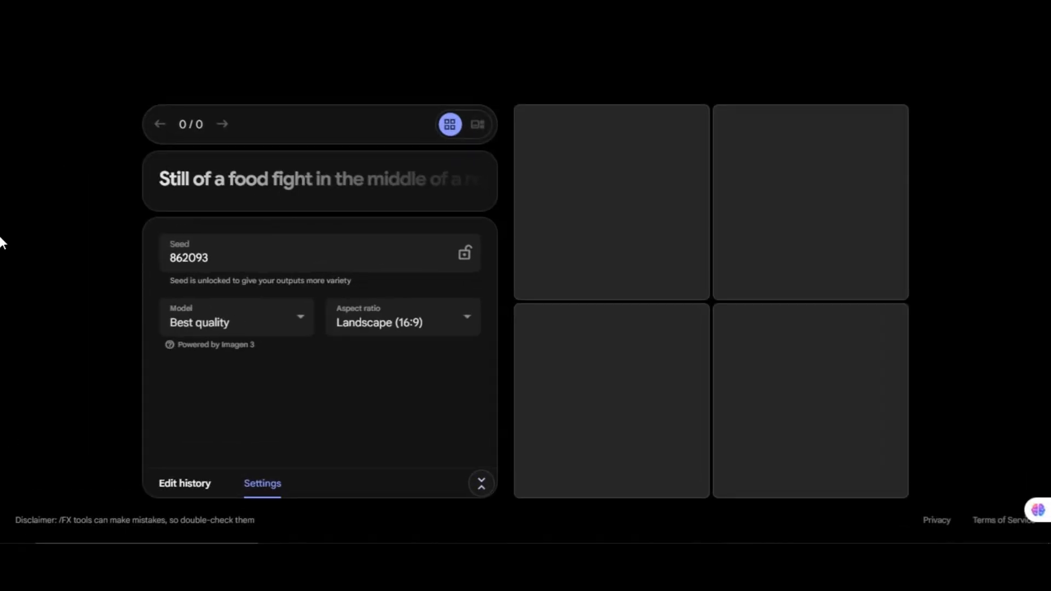
mouse_move(57, 180)
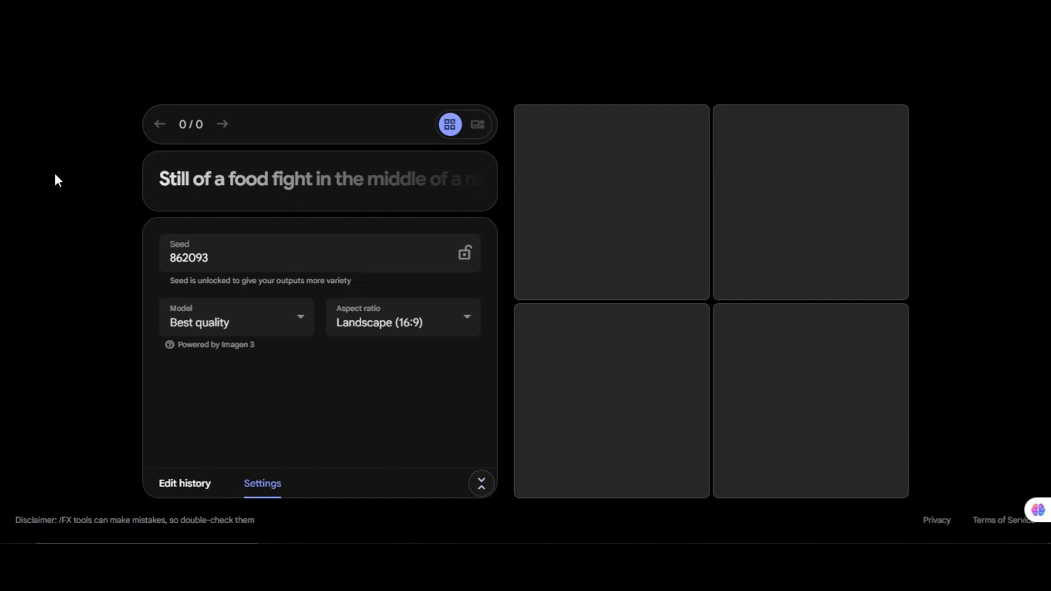
mouse_move(226, 240)
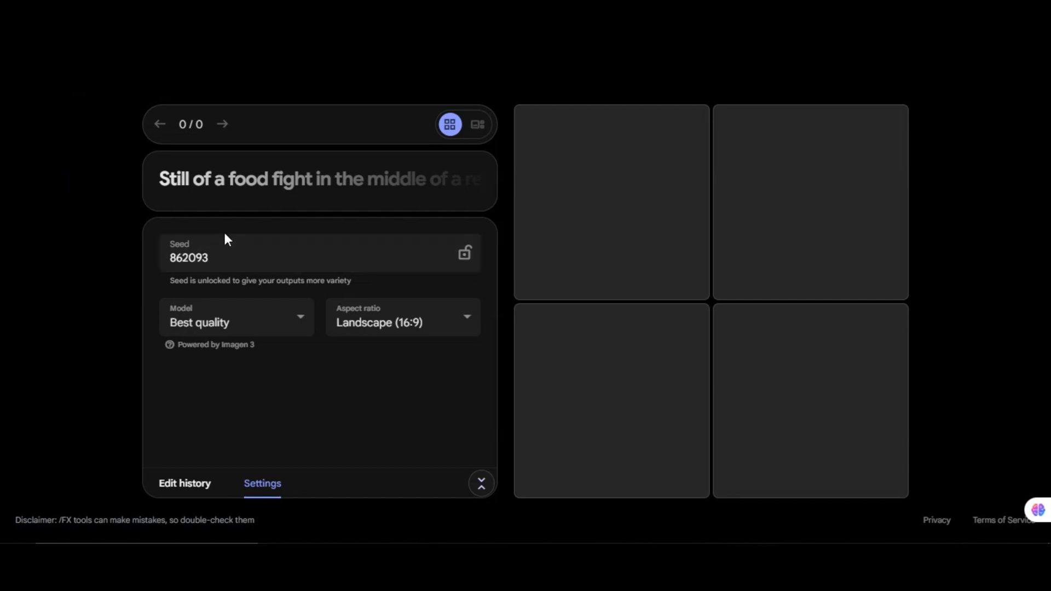
mouse_move(223, 187)
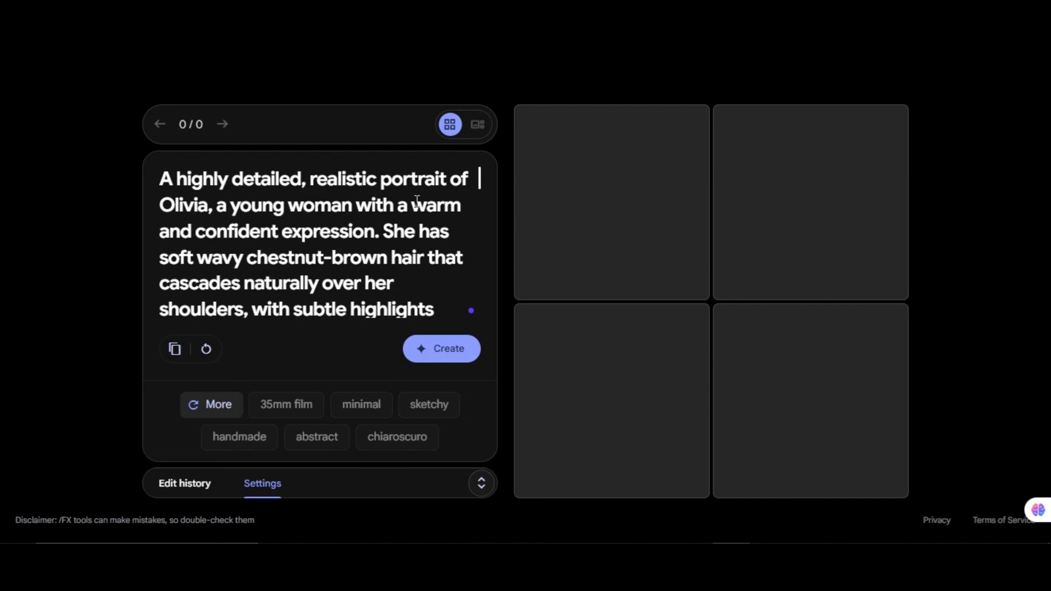
mouse_move(319, 236)
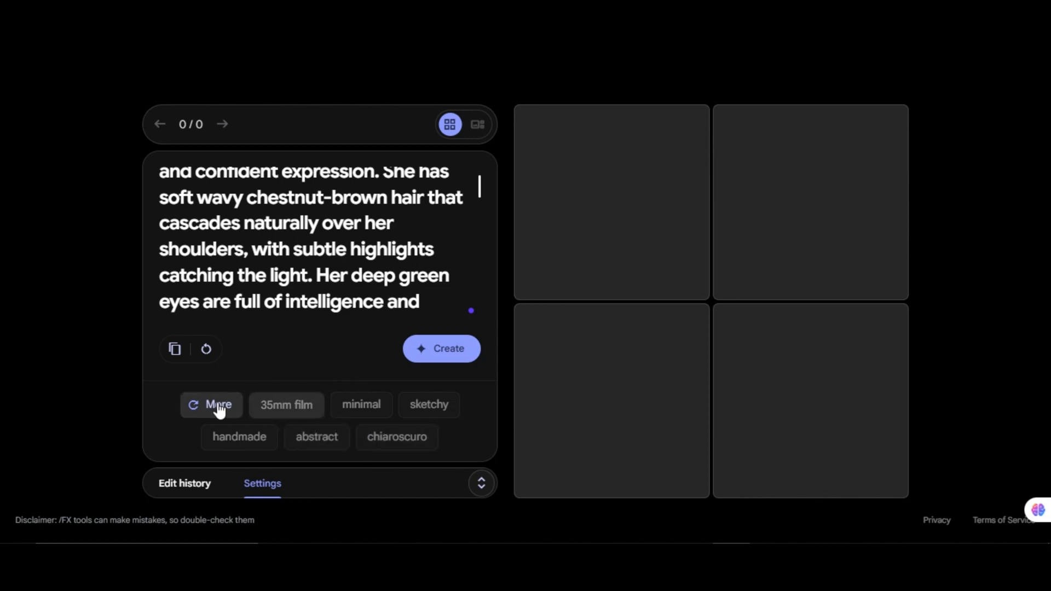
- Add 35mm film, photography and photoreal (instead of abstract) style chips to Olivia's prompt and generate
left_click(286, 404)
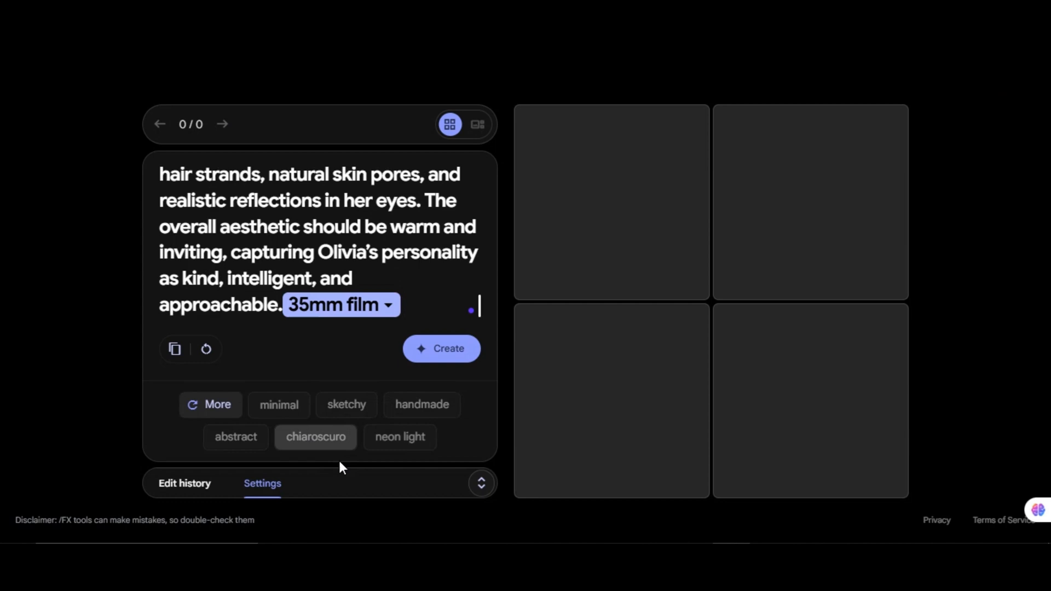
left_click(236, 437)
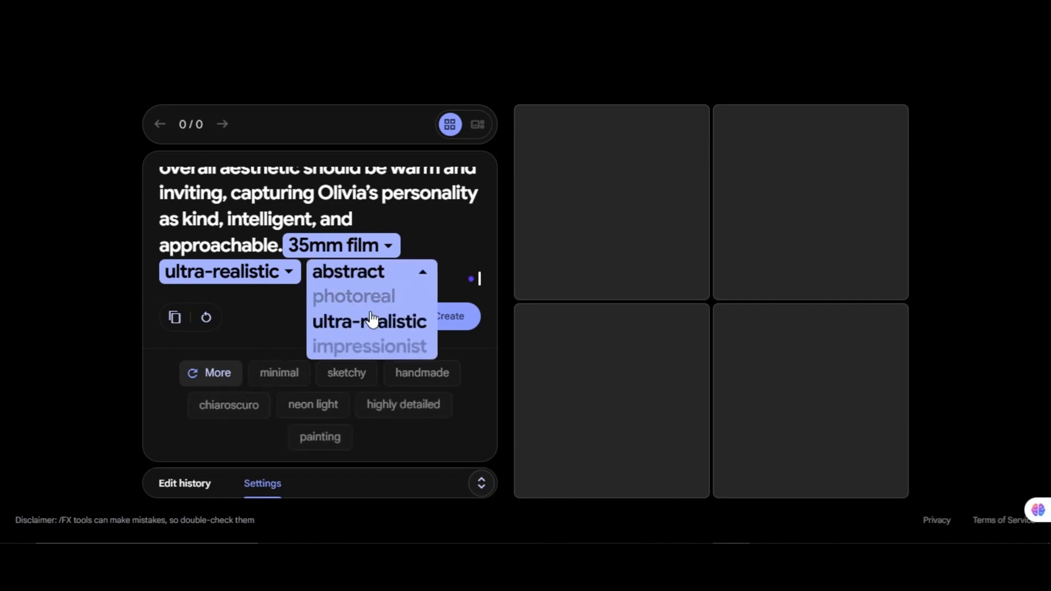
left_click(353, 295)
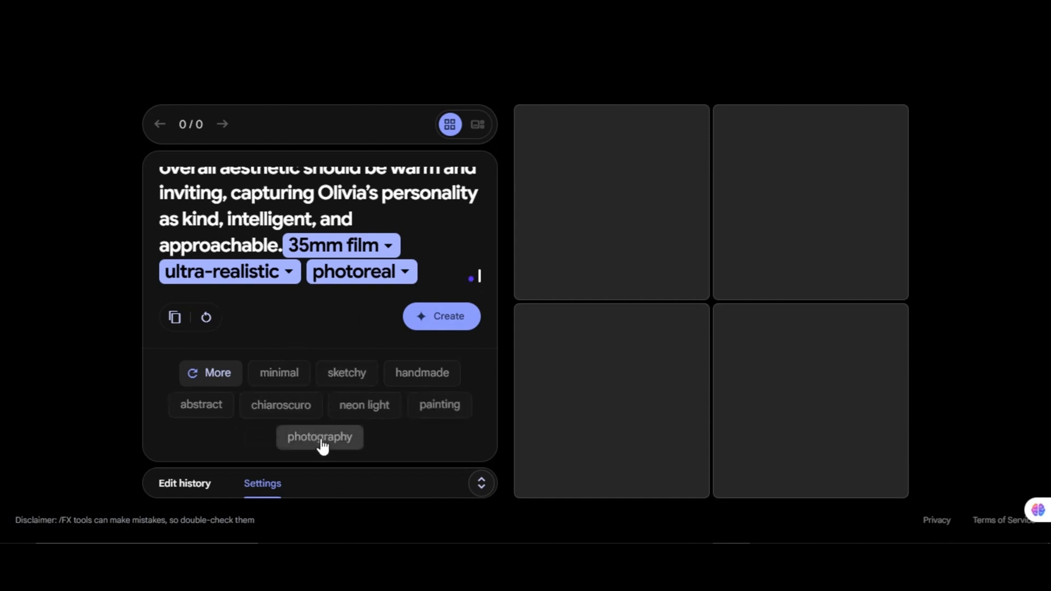
left_click(318, 437)
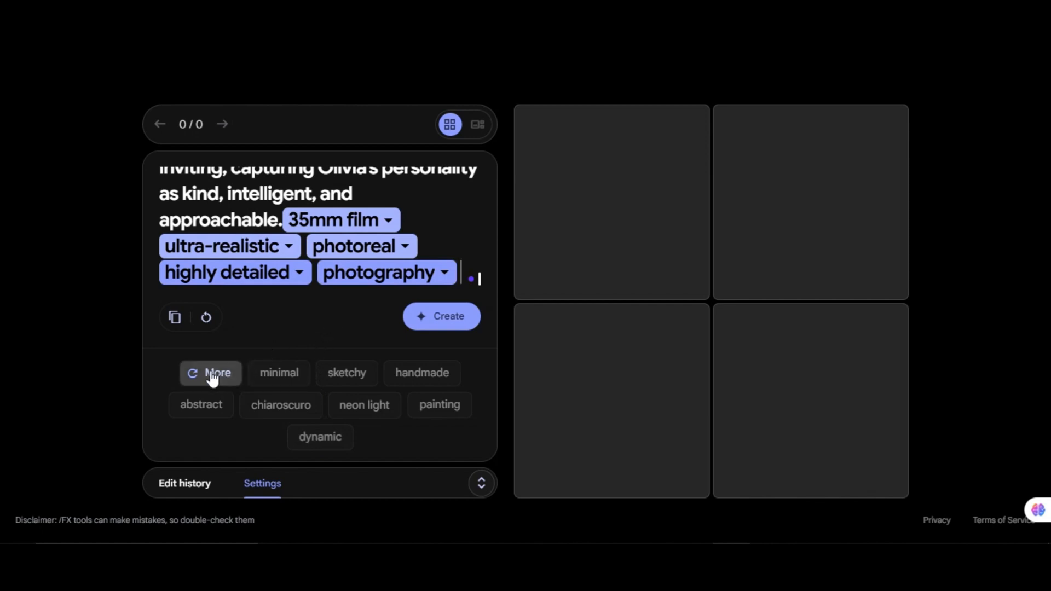
left_click(320, 437)
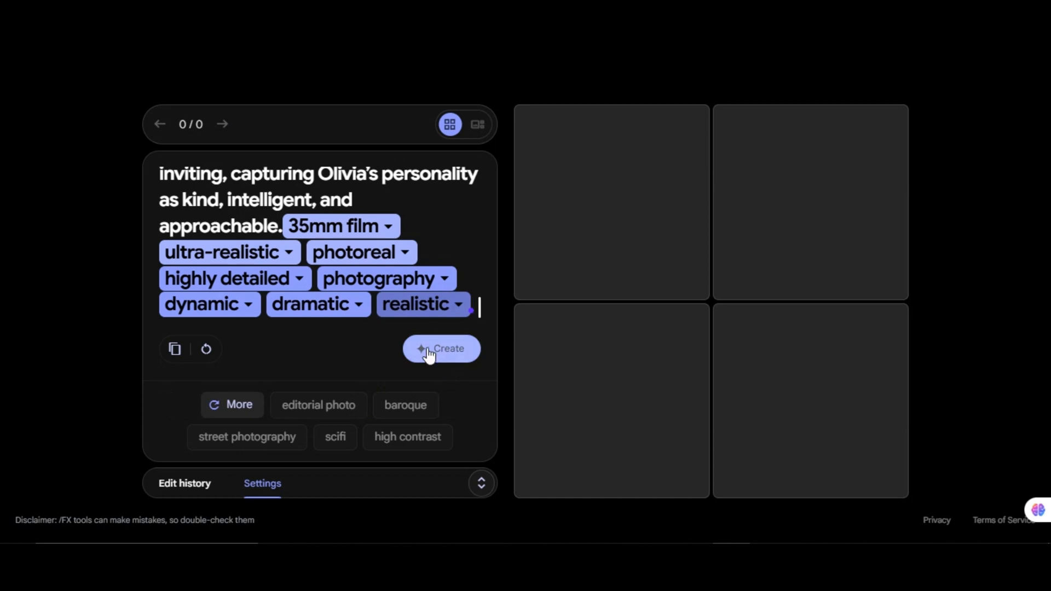
left_click(441, 348)
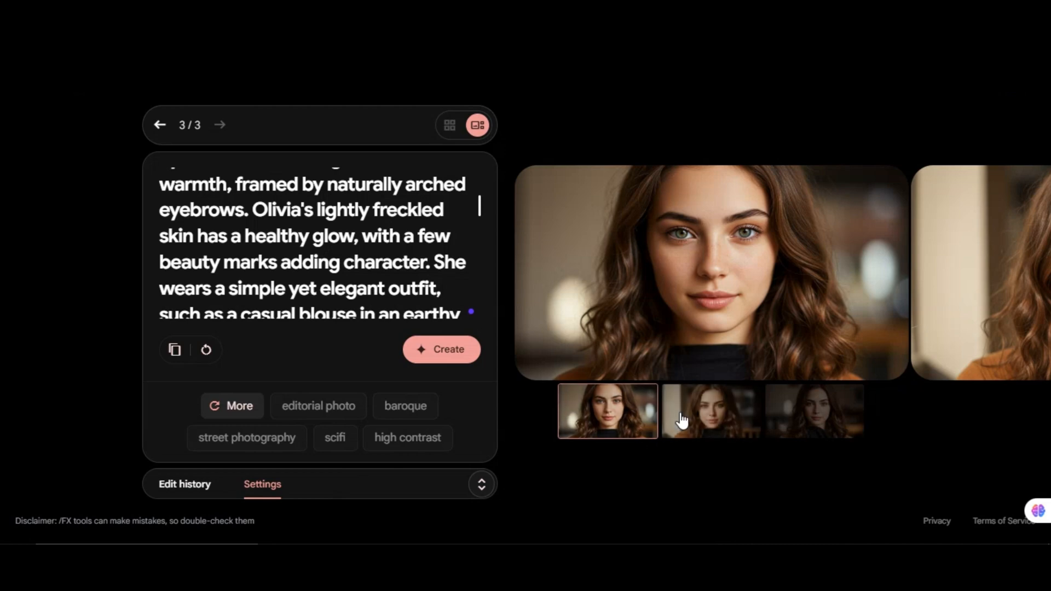
- Browse the three generated Olivia portraits and show the seed and model settings
left_click(709, 410)
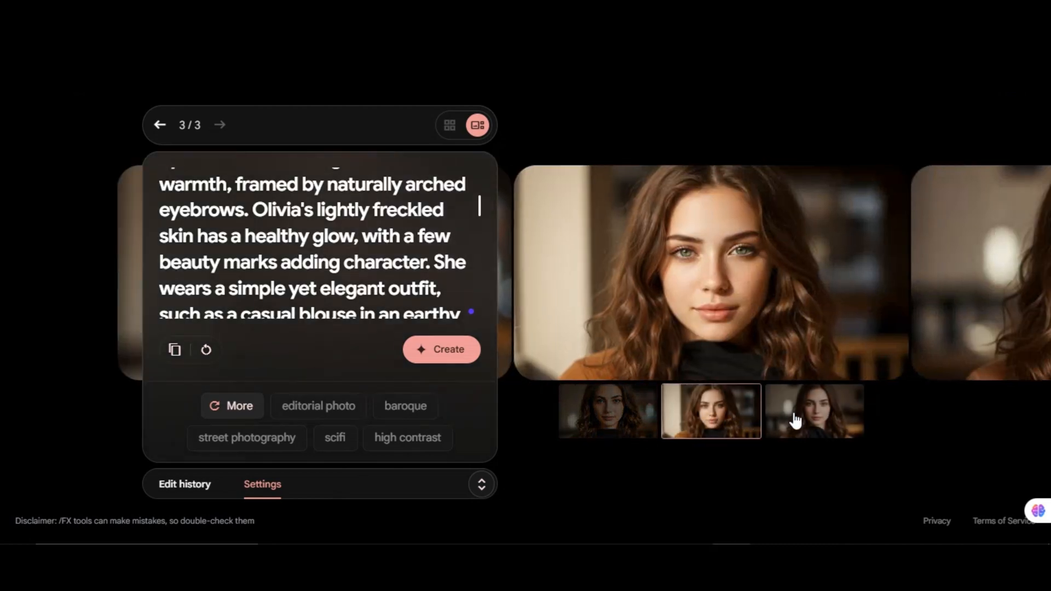
left_click(813, 410)
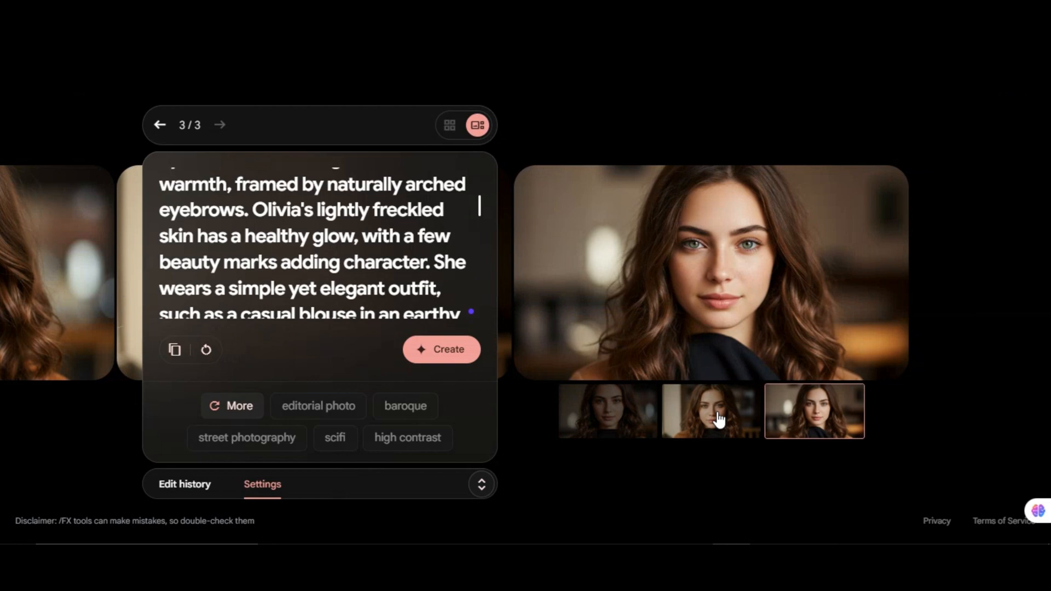
left_click(711, 411)
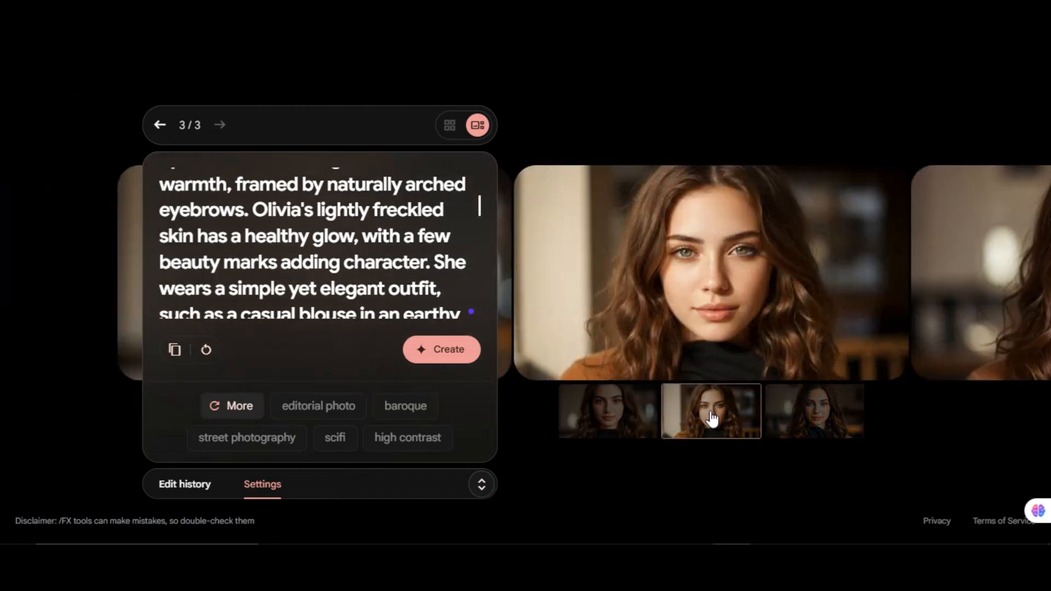
left_click(606, 411)
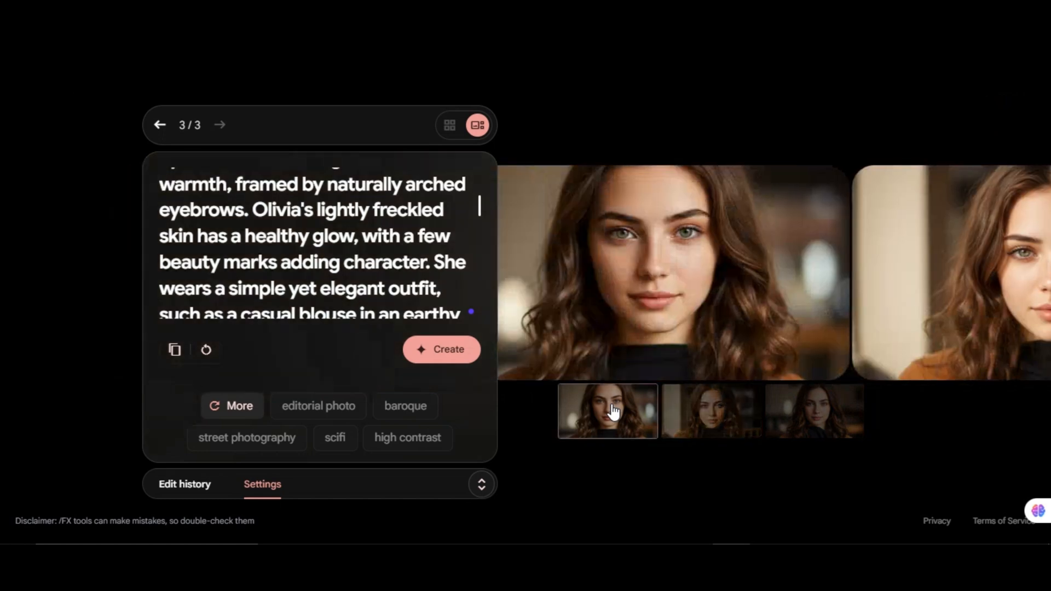
left_click(261, 484)
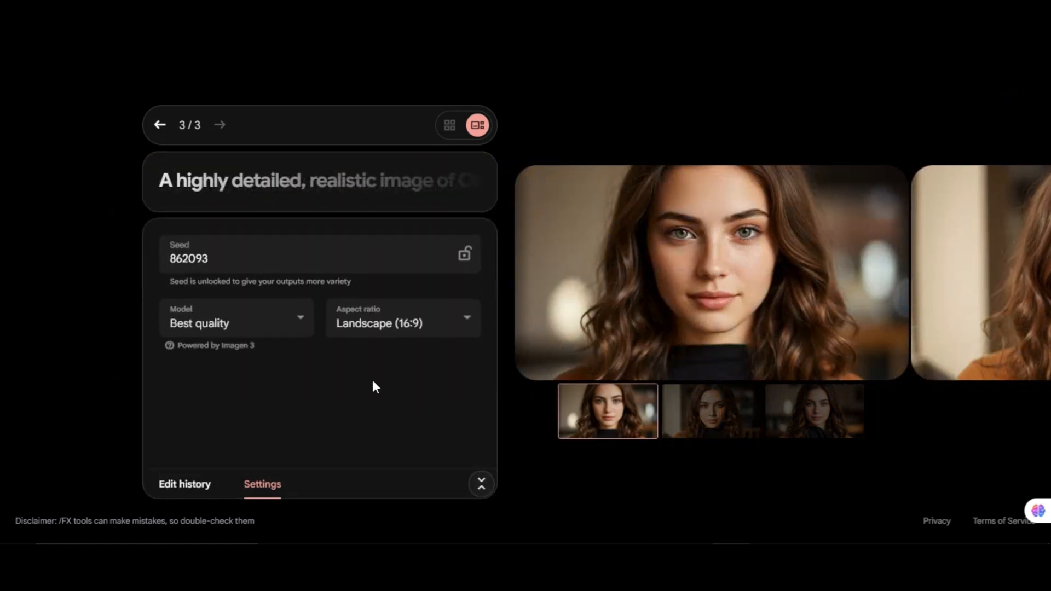
mouse_move(371, 257)
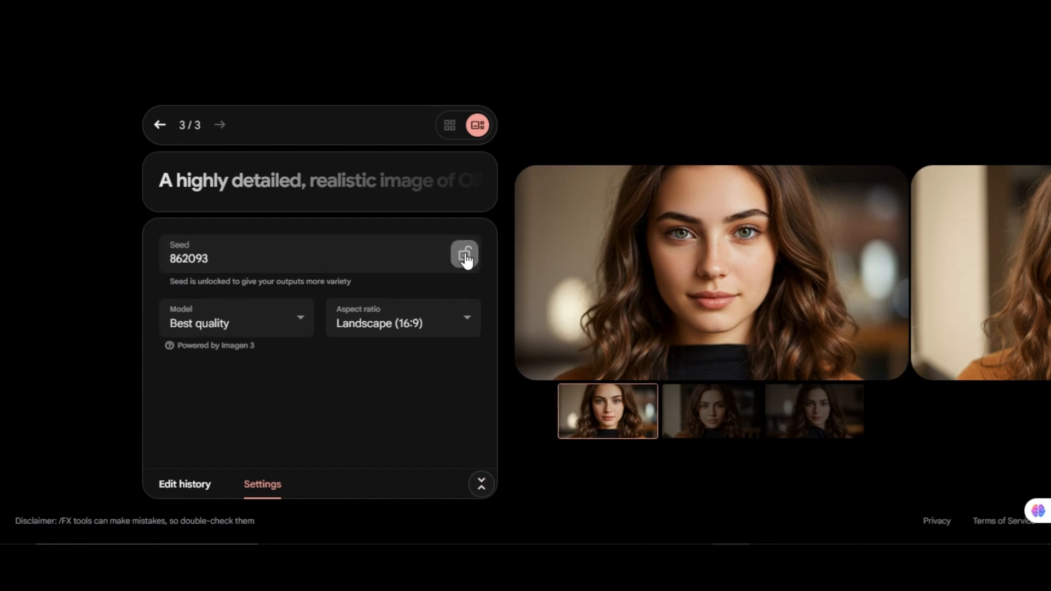
- Lock seed 862093 for similar outputs and browse the second and third portrait variations
left_click(464, 255)
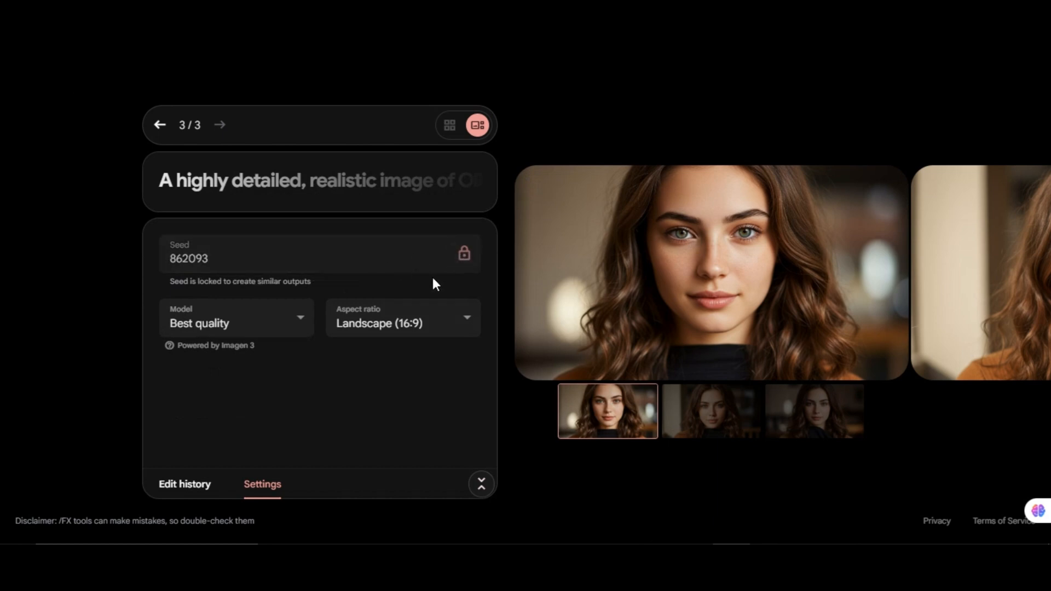
mouse_move(207, 295)
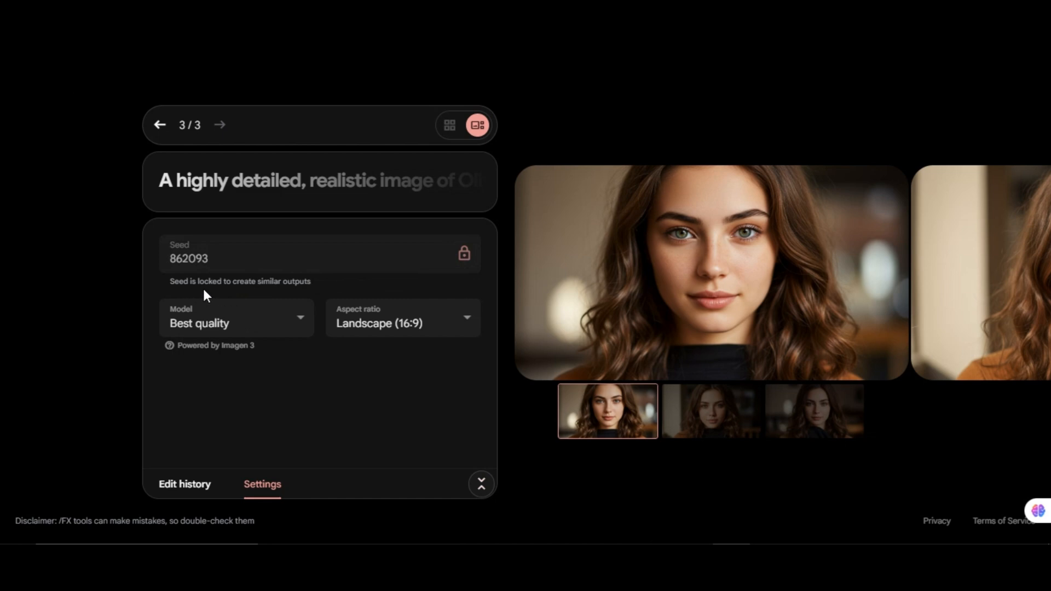
mouse_move(297, 283)
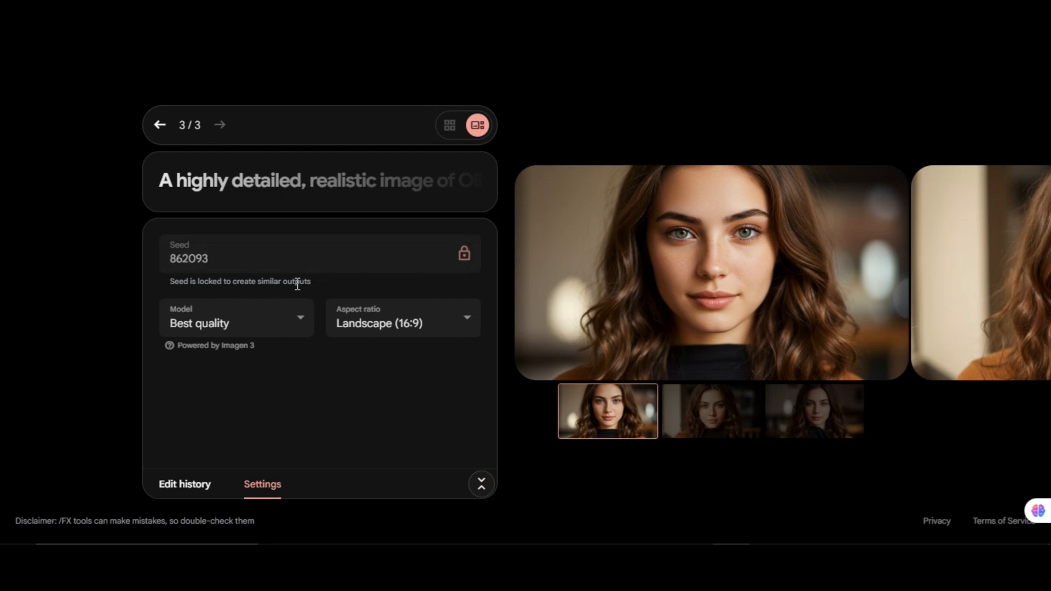
mouse_move(228, 293)
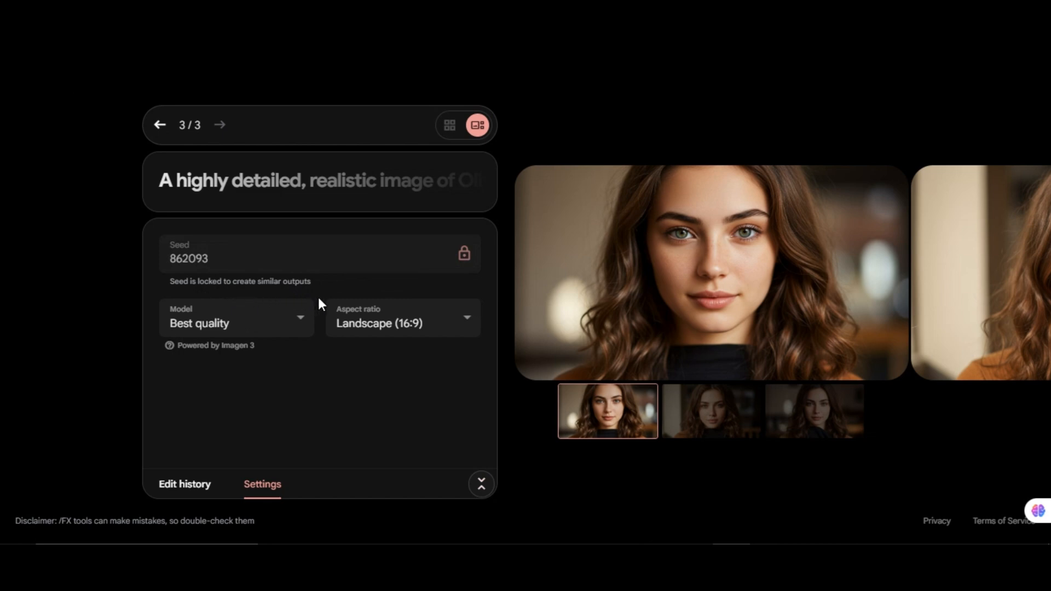
mouse_move(461, 288)
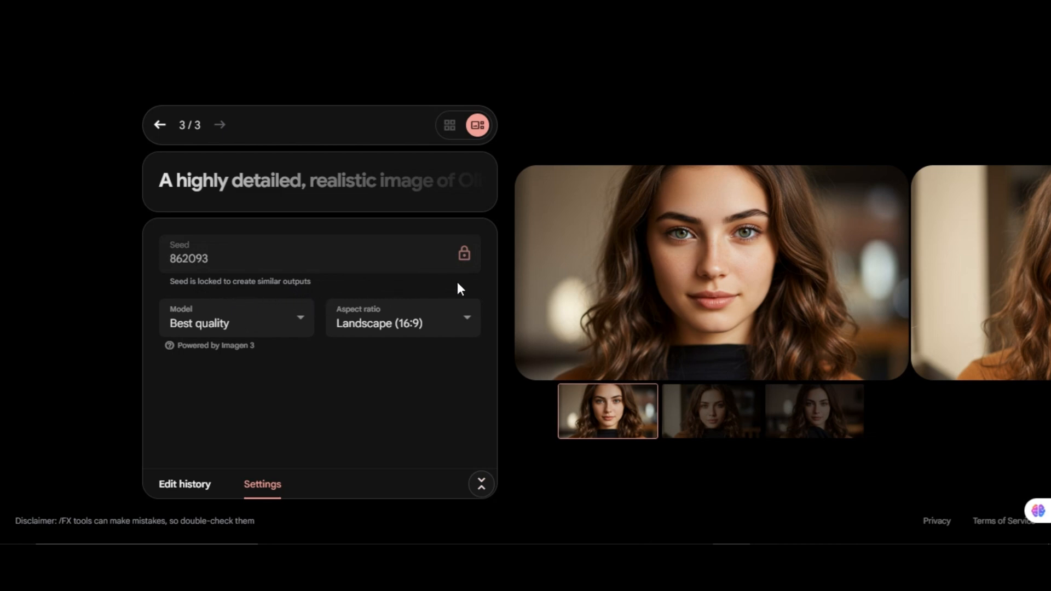
mouse_move(487, 321)
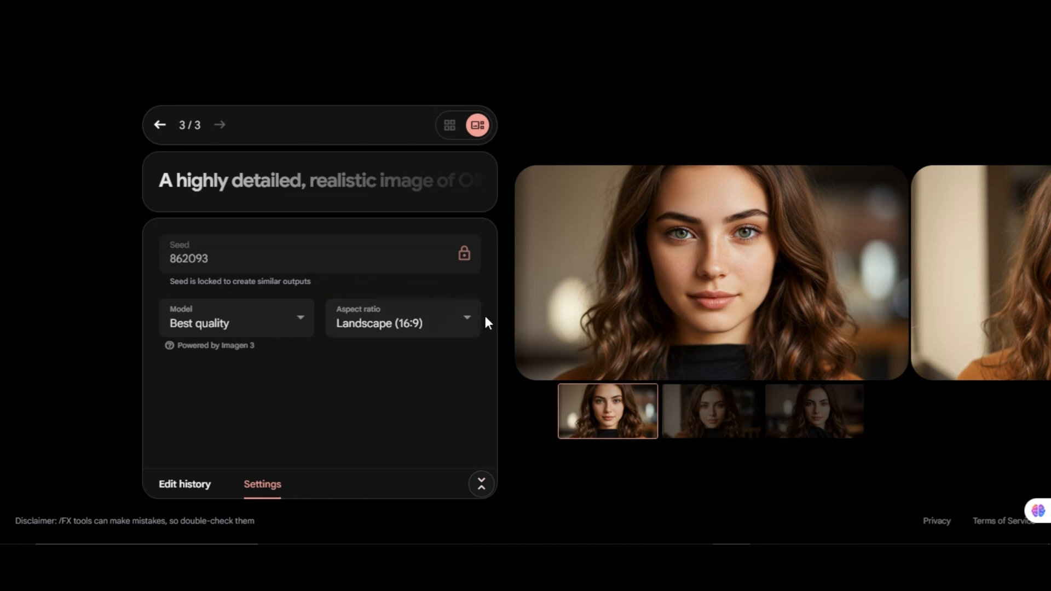
mouse_move(543, 351)
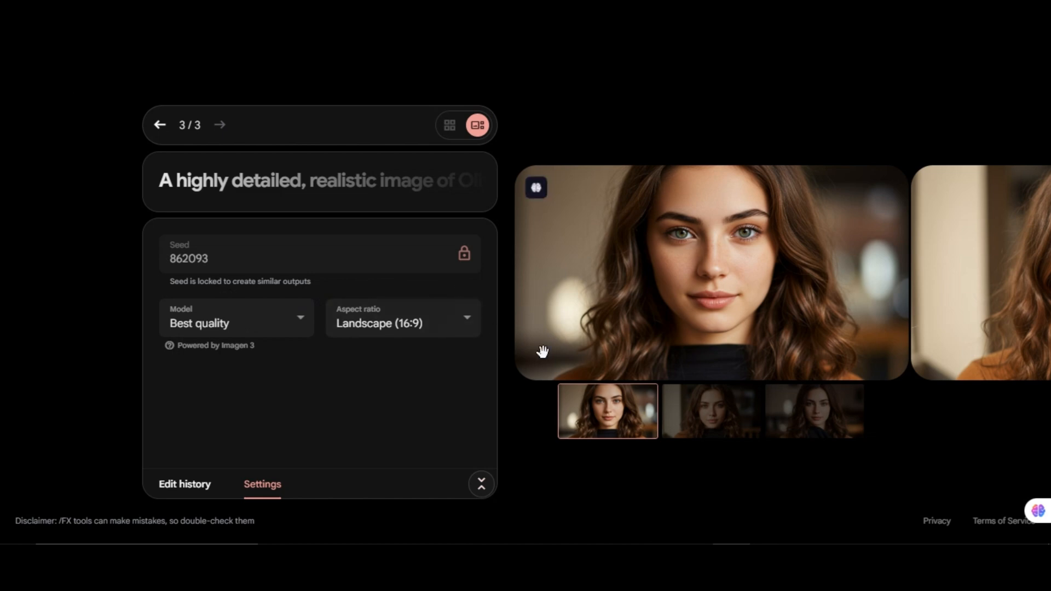
left_click(711, 410)
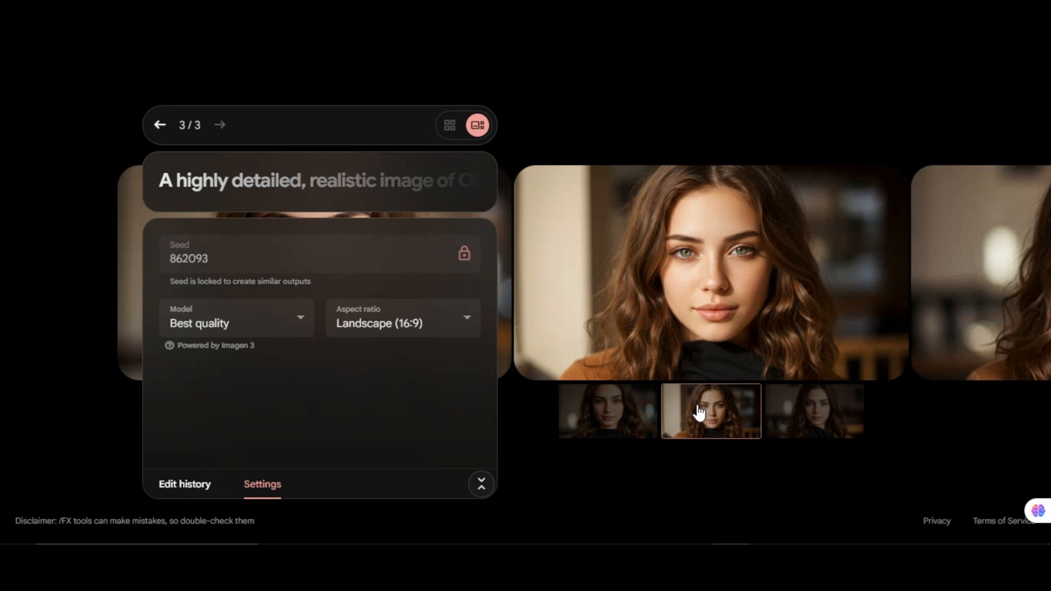
left_click(814, 410)
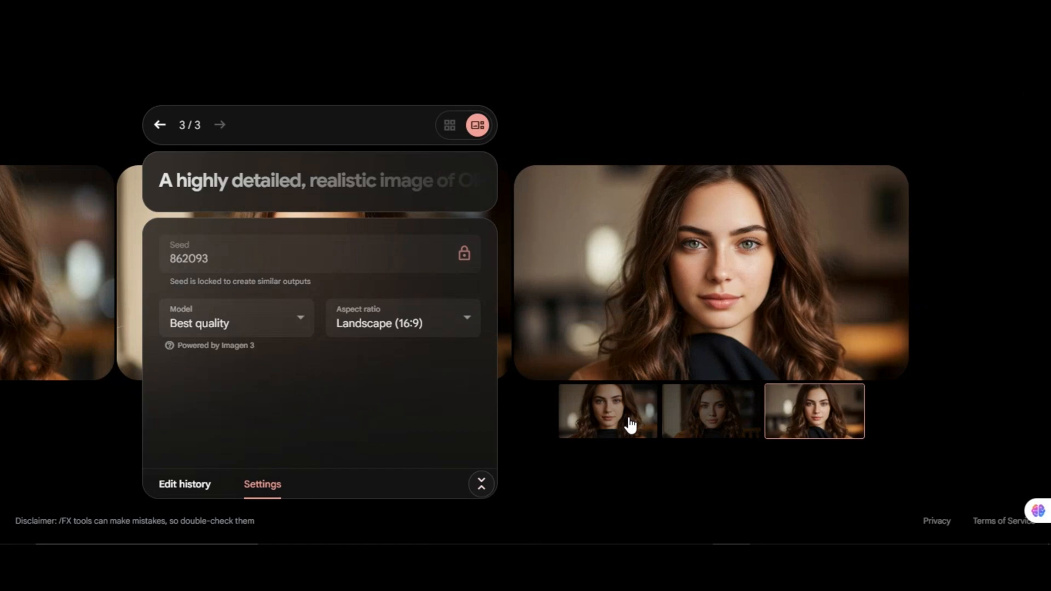
mouse_move(568, 461)
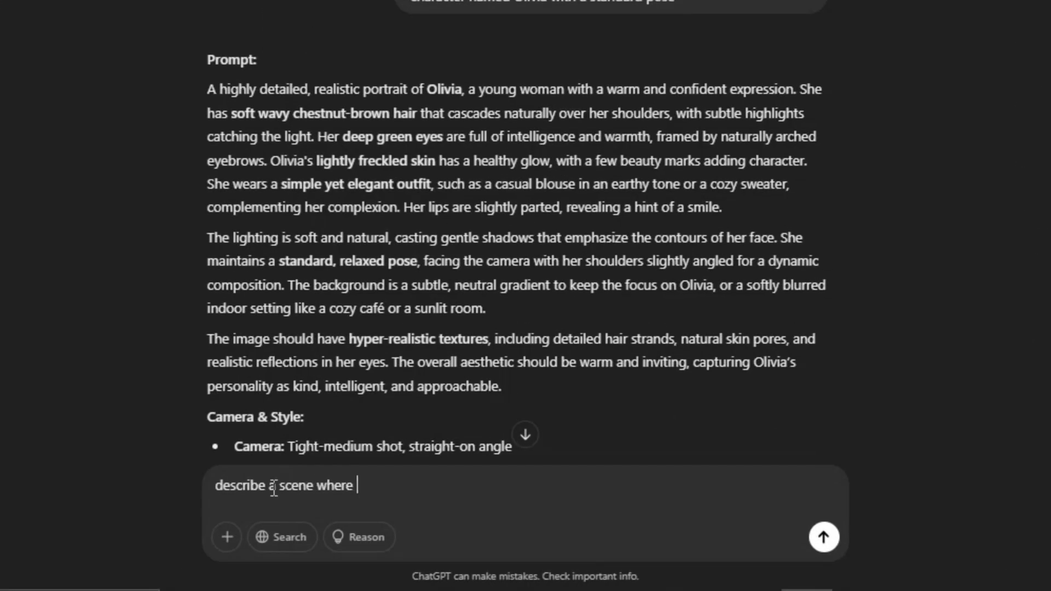
- Ask ChatGPT to describe a scene where Olivia sits in a restaurant
type("Olivia sit in a restr")
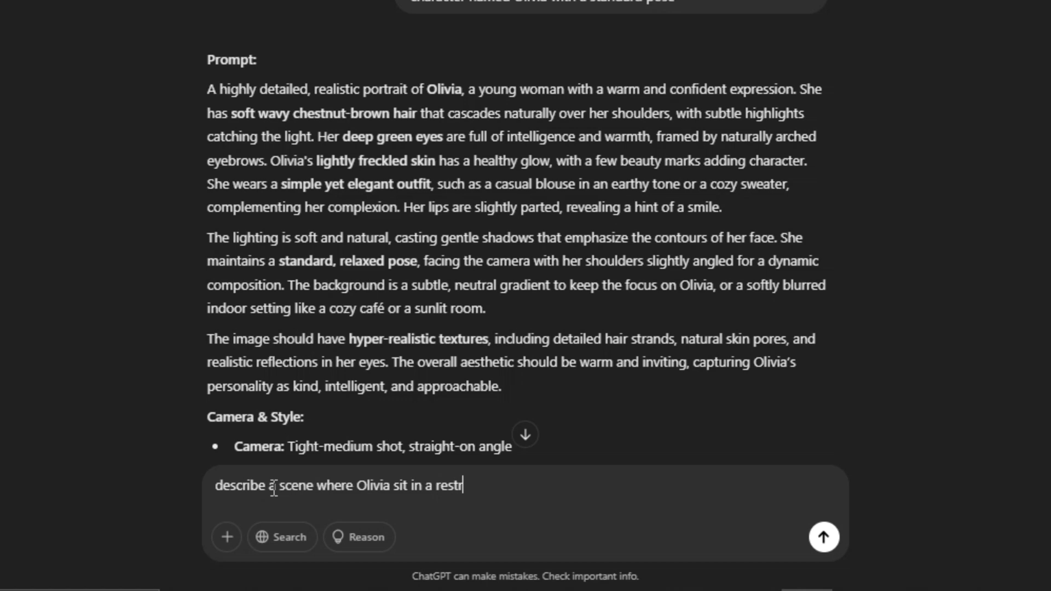
left_click(823, 536)
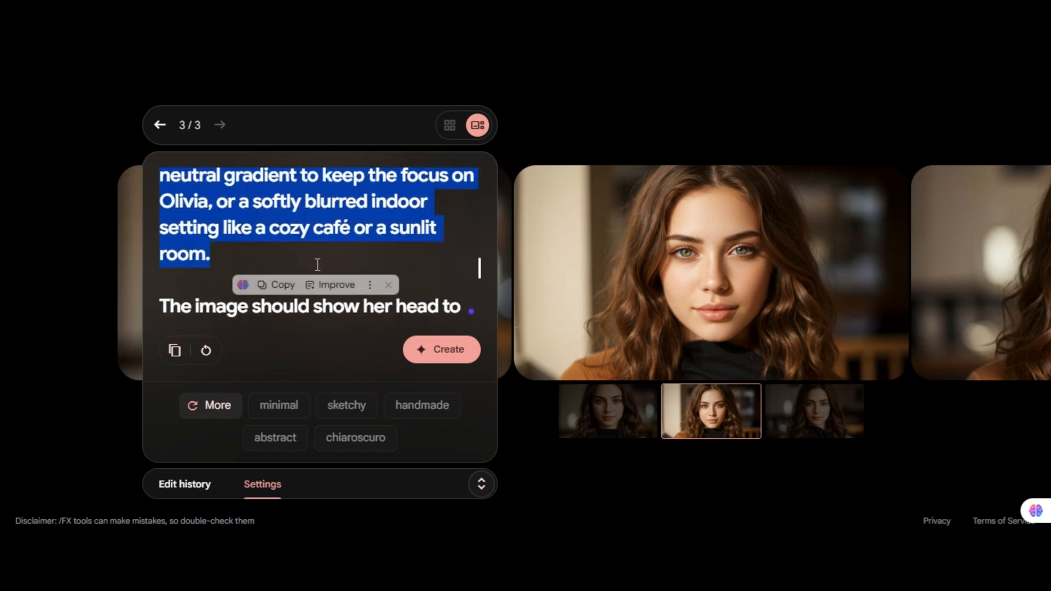
- Generate Olivia's restaurant scene from the pasted description and browse the four variations
left_click(441, 349)
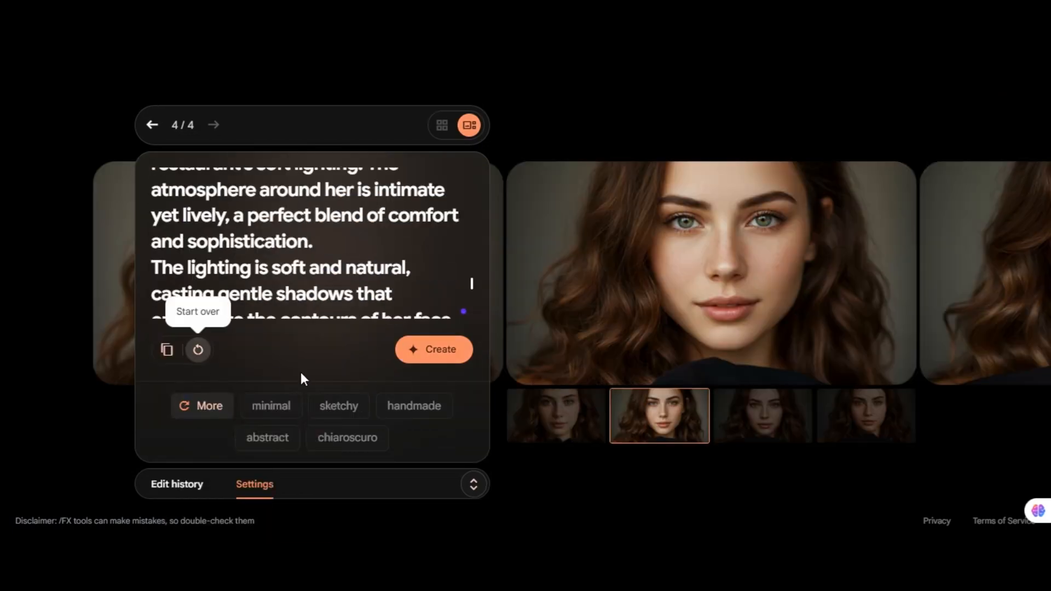
mouse_move(456, 363)
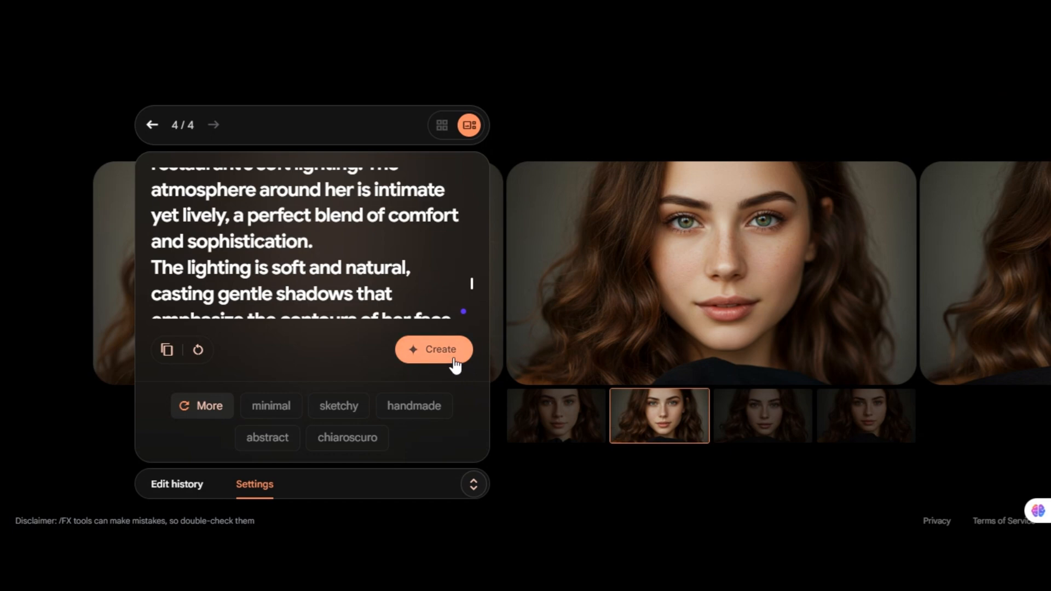
left_click(434, 349)
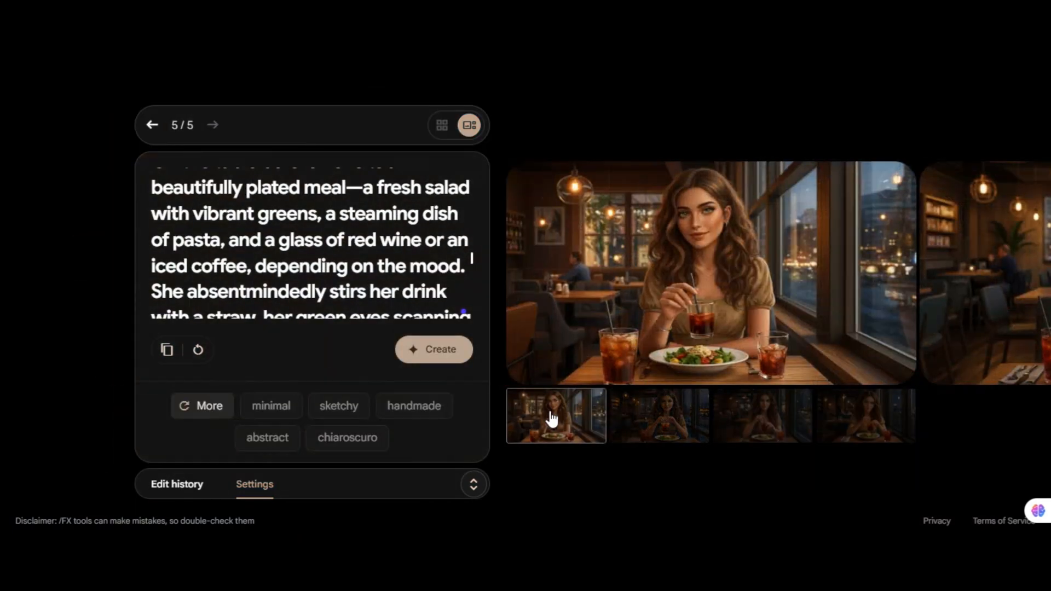
left_click(657, 416)
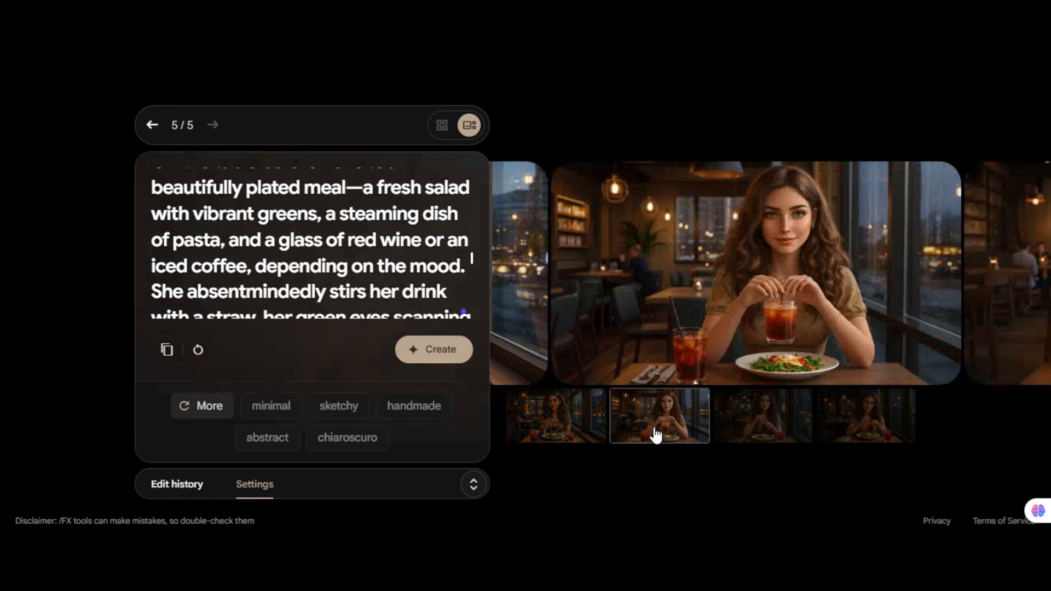
left_click(762, 416)
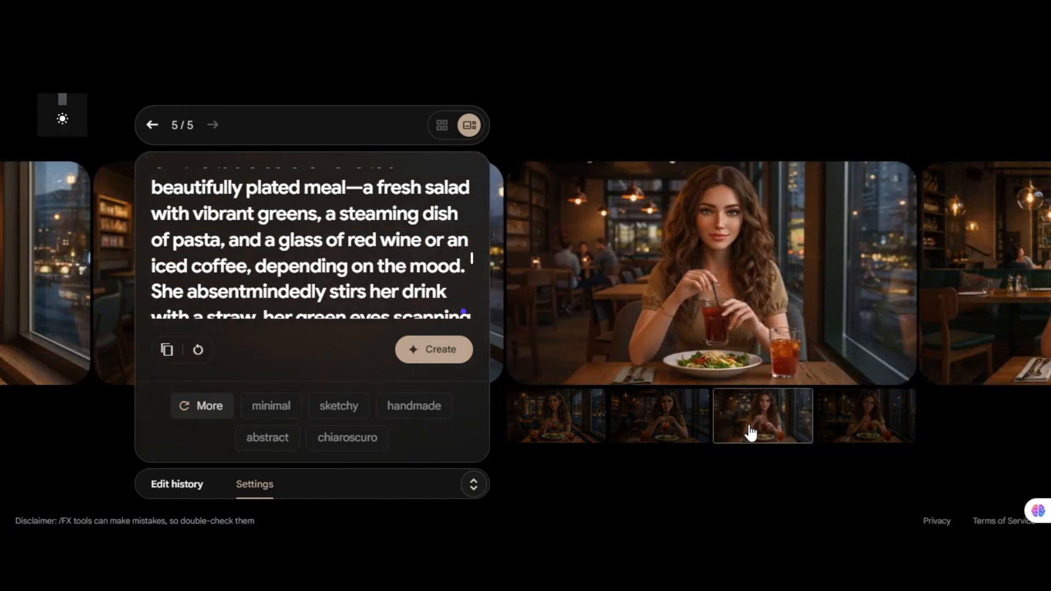
left_click(864, 415)
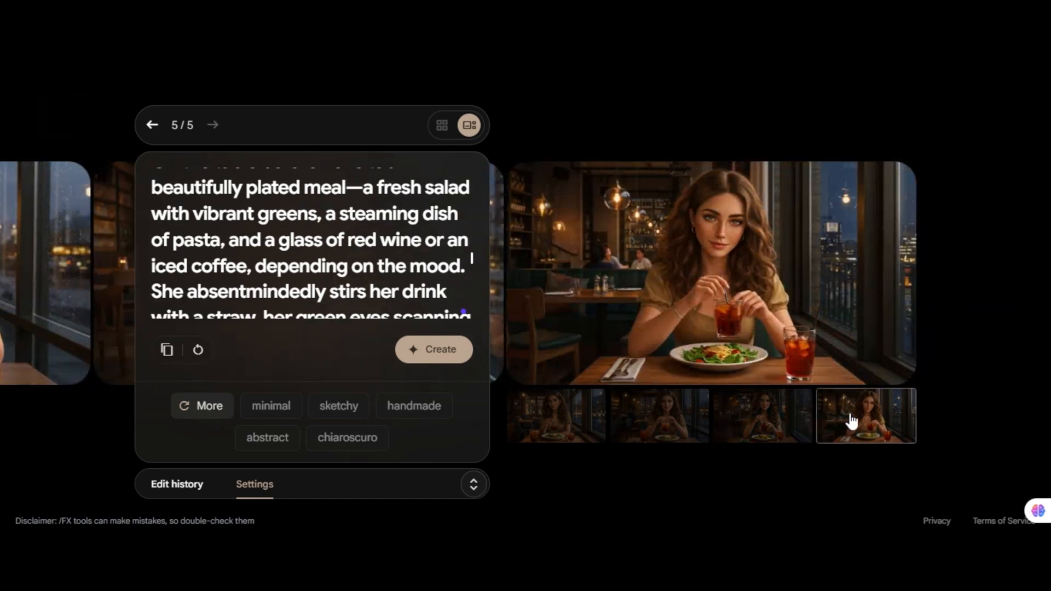
mouse_move(756, 414)
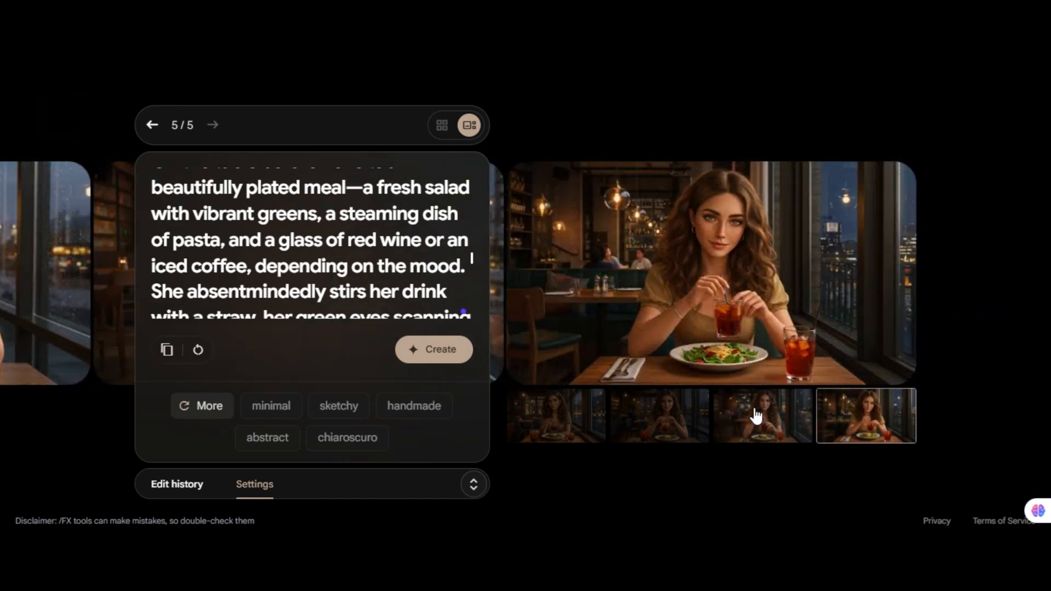
left_click(762, 415)
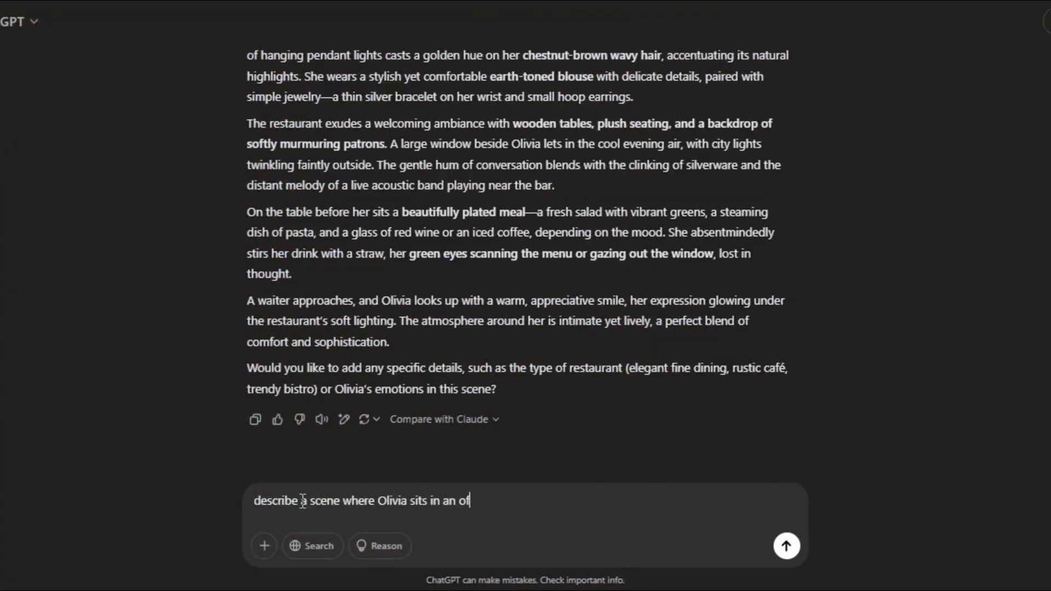
- Send ChatGPT the request for an office scene with Olivia
left_click(786, 545)
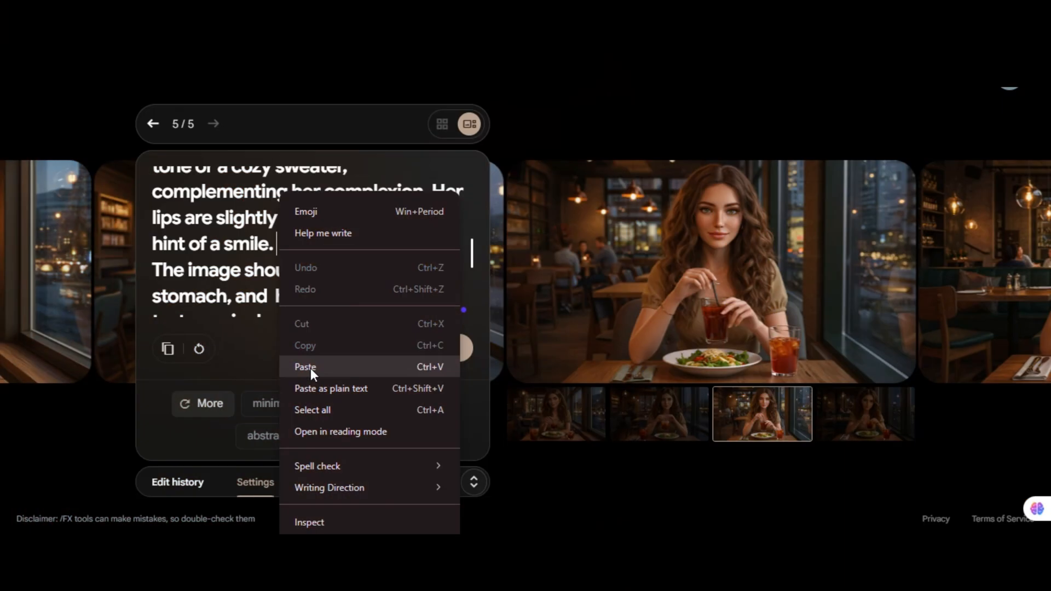
left_click(306, 367)
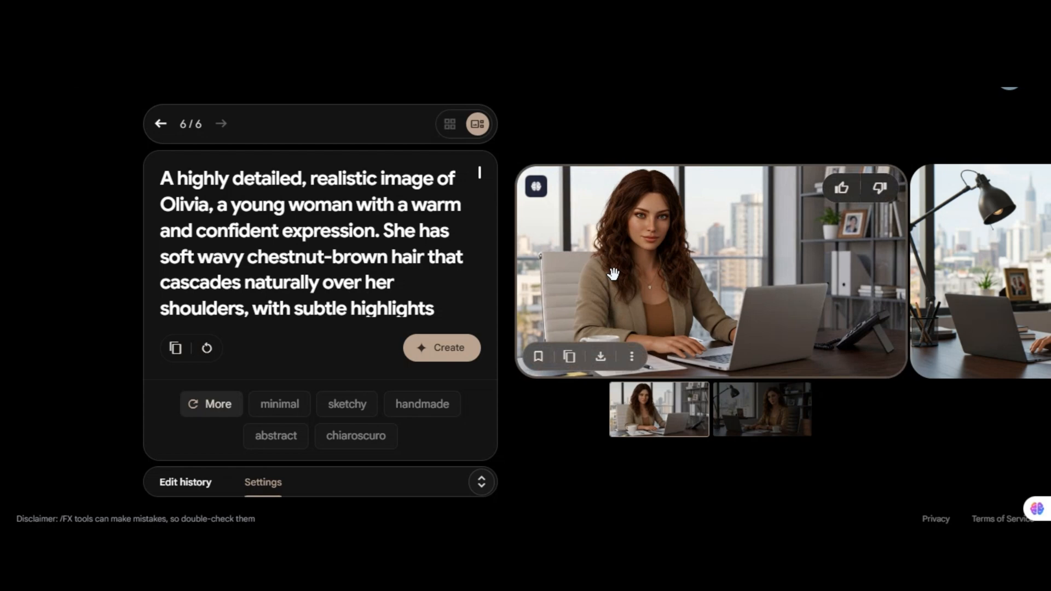
mouse_move(723, 308)
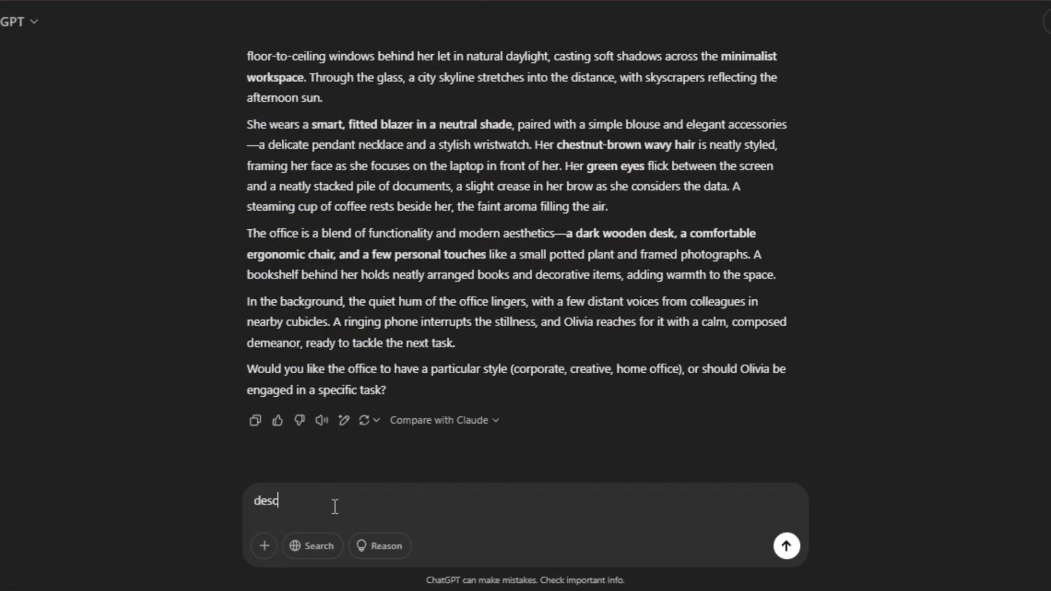
- Ask ChatGPT to describe another scene featuring Olivia
type("ribe a scene where Olivi")
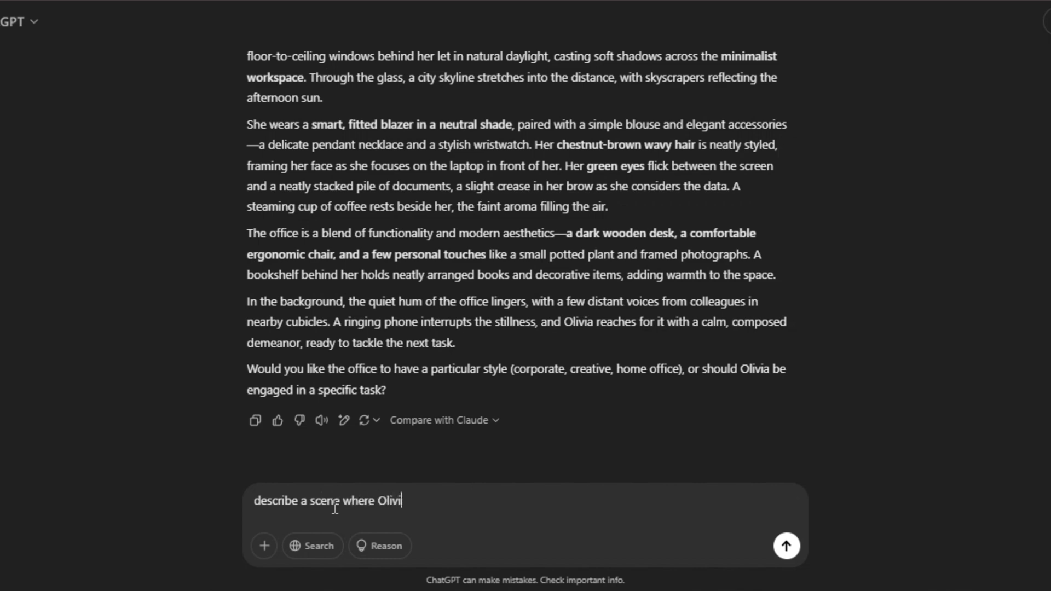
left_click(786, 545)
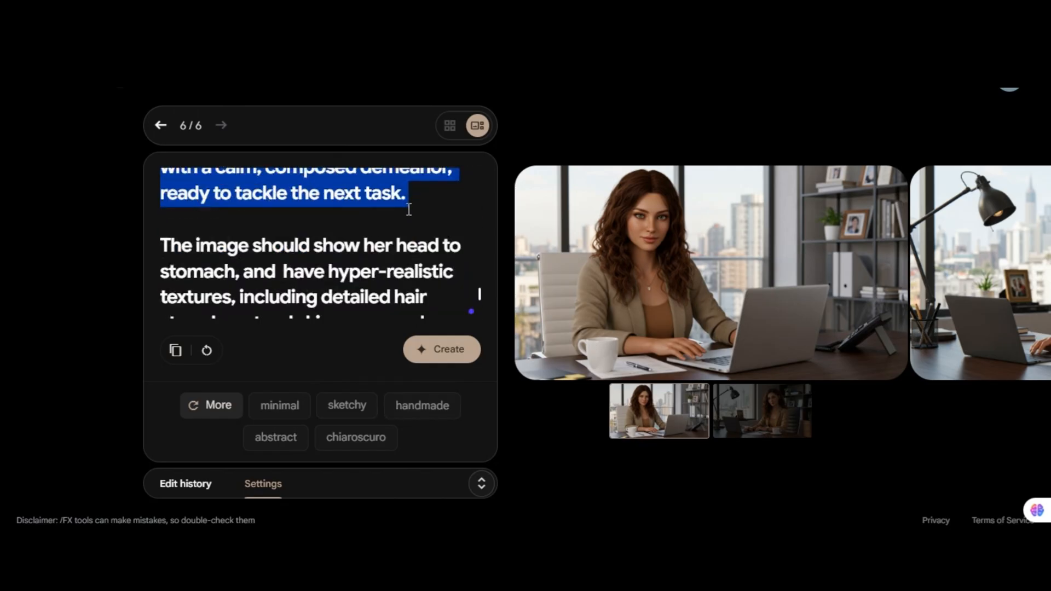
- With the seed still locked, generate Olivia beside a dark blue car at sunset and browse the four variations
scroll("up", 3)
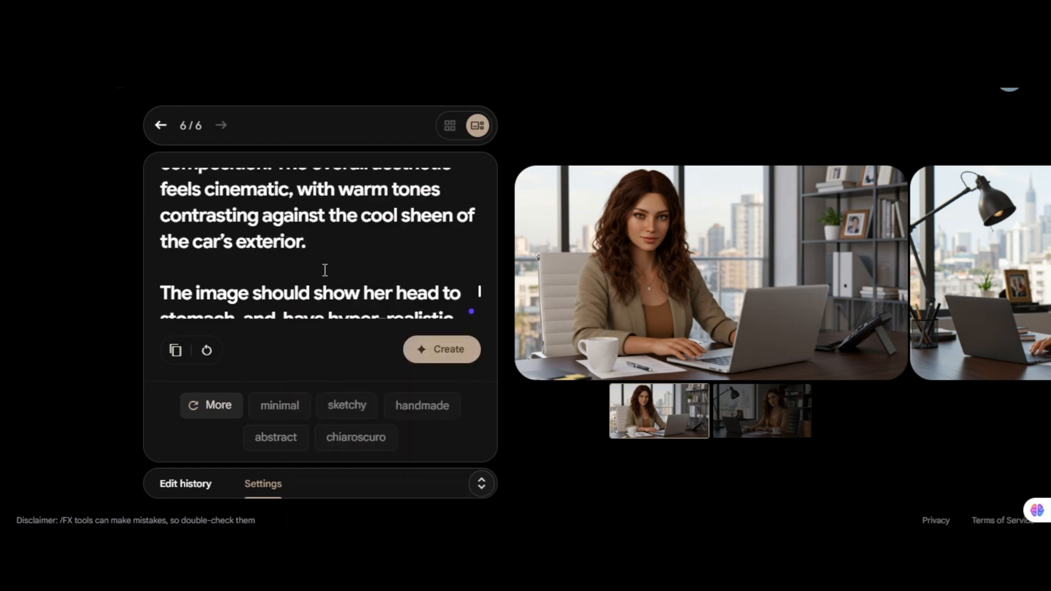
left_click(263, 482)
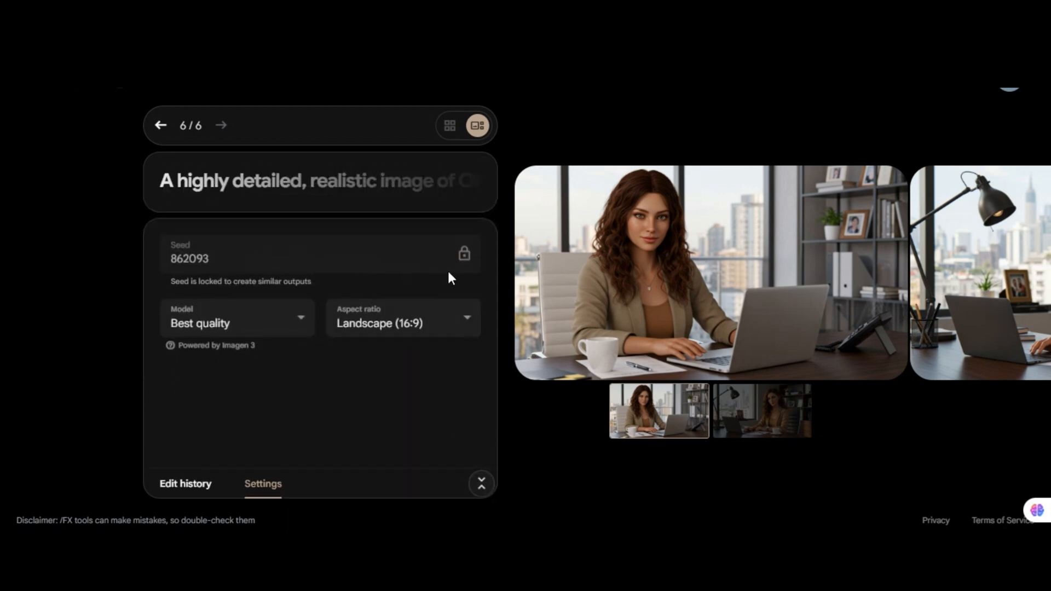
left_click(221, 125)
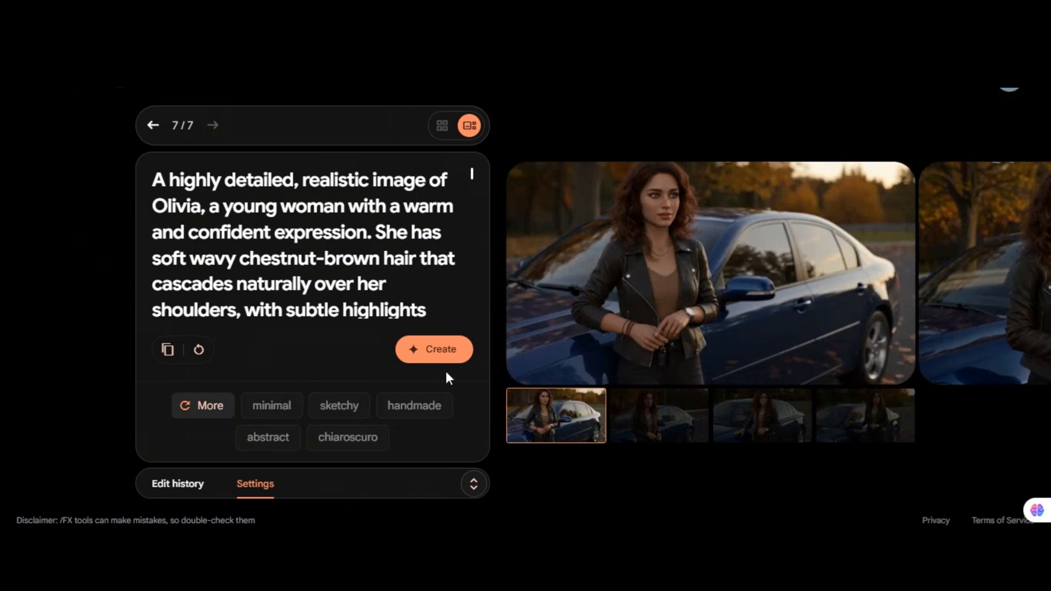
mouse_move(670, 213)
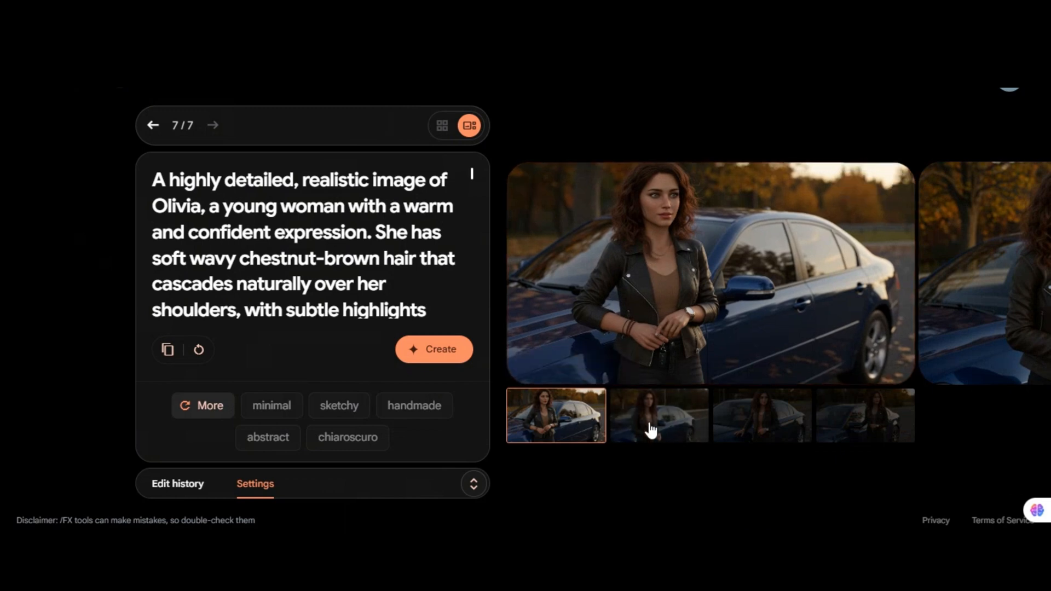
left_click(658, 415)
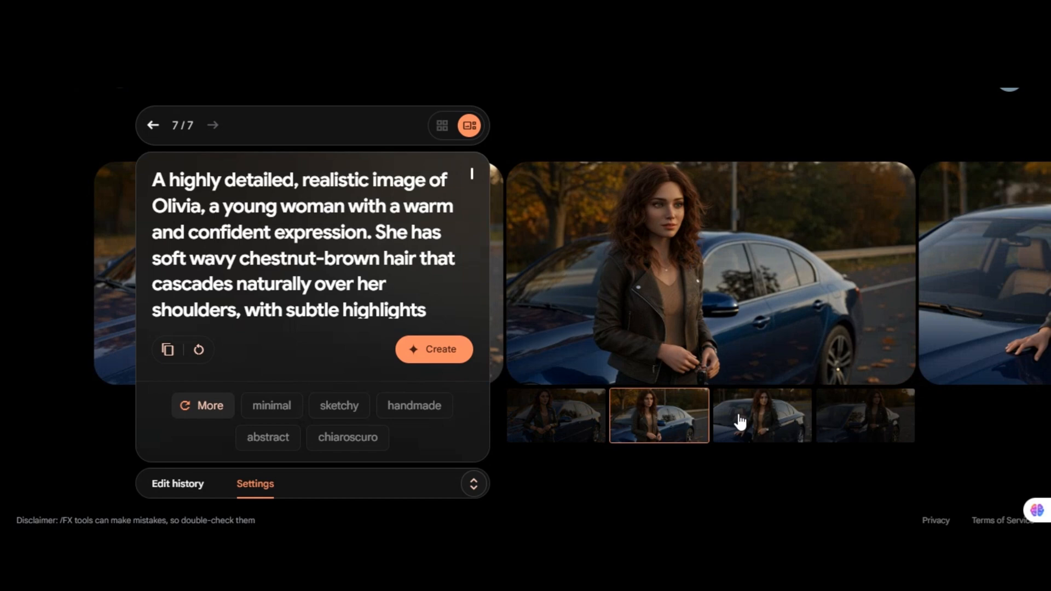
left_click(760, 415)
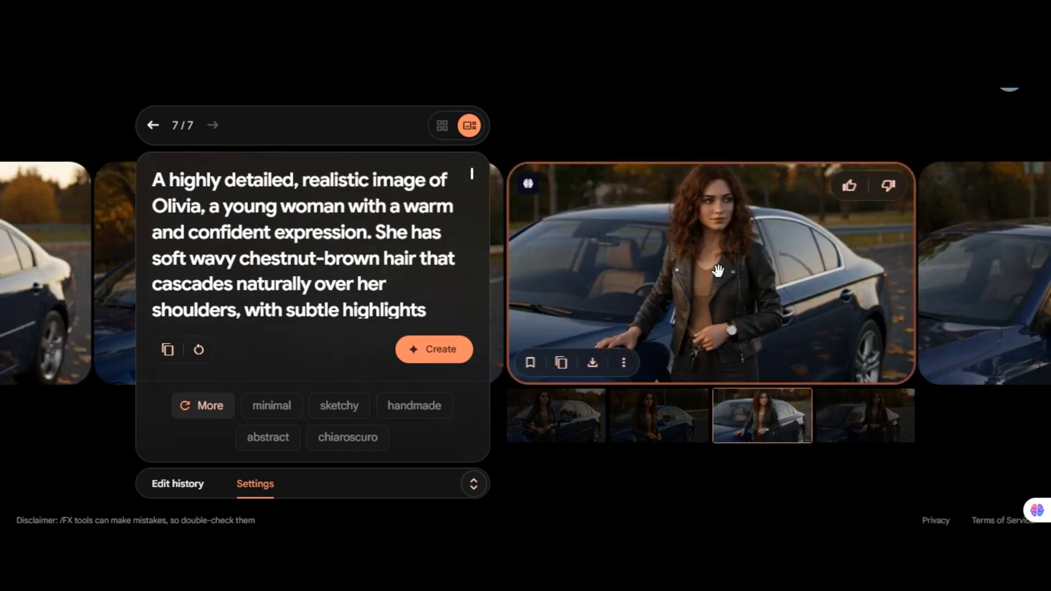
mouse_move(737, 296)
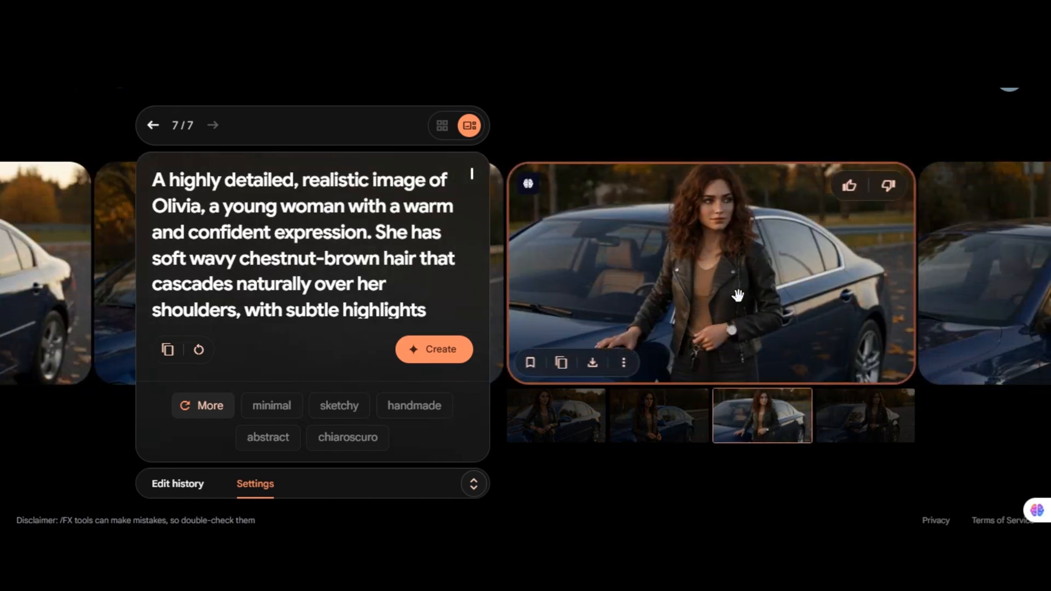
left_click(864, 416)
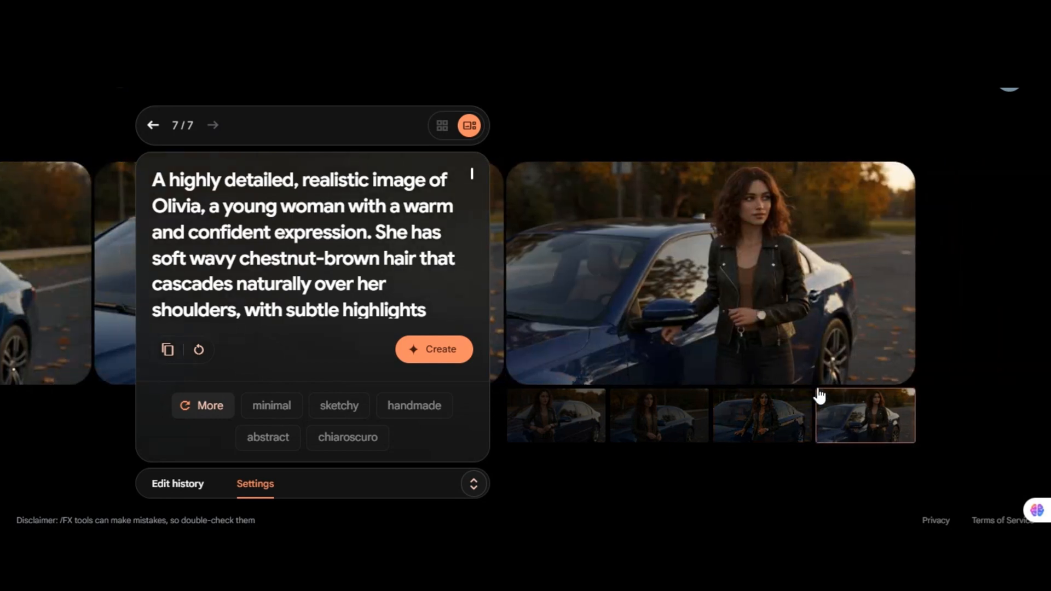
mouse_move(749, 248)
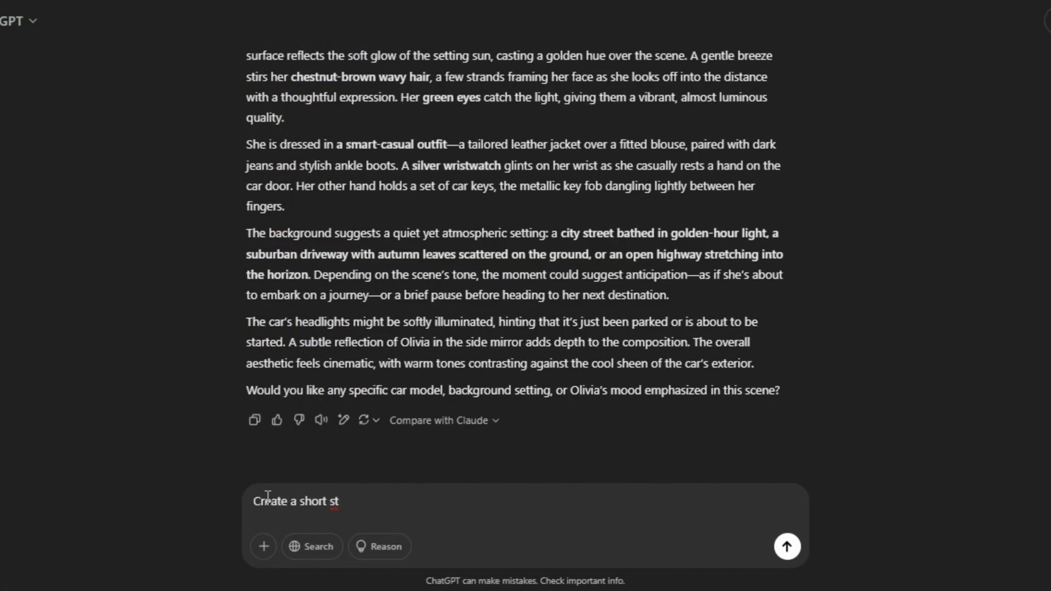
- Request a short story about Olivia, a young model discovering her passion and purpose
type("ory about Olivia, a young model disco")
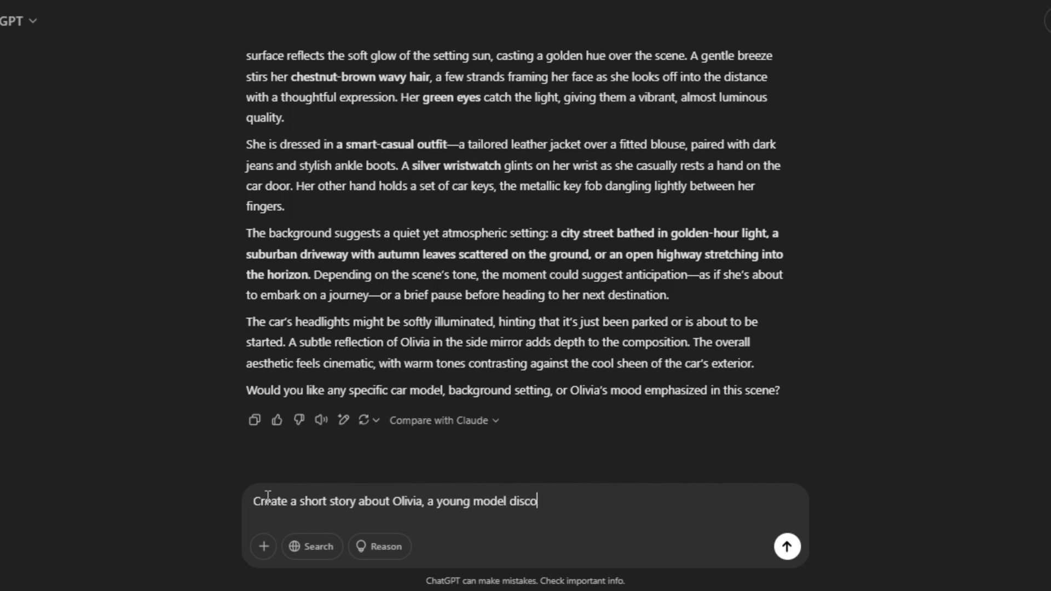
type("vering her passion and purpose in t")
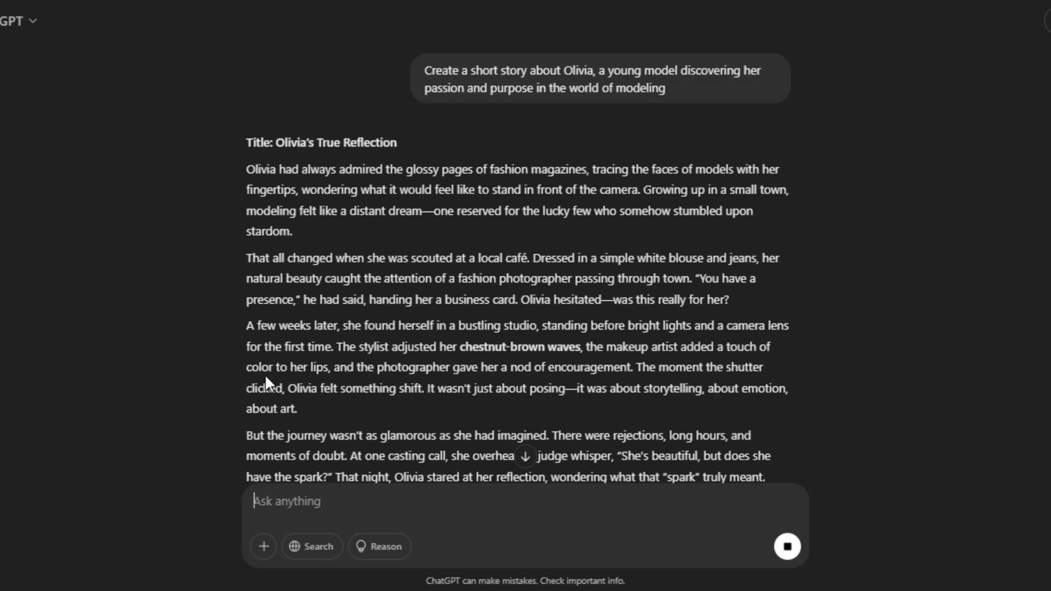
scroll("down", 3)
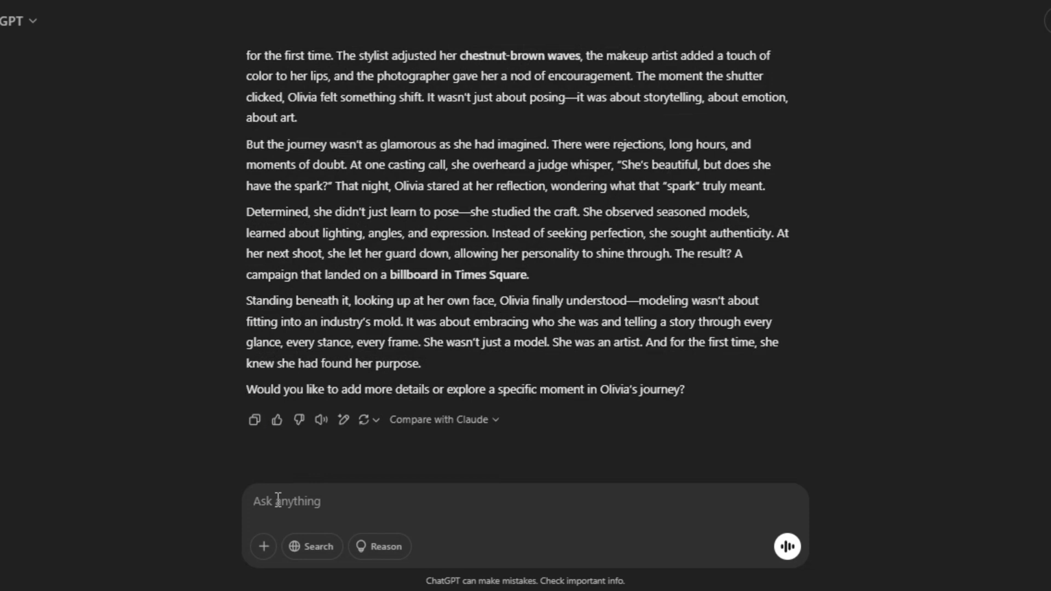
- Ask for the story's key illustration-worthy moments and select the Café Discovery scene description
type("Identify key moments in this story")
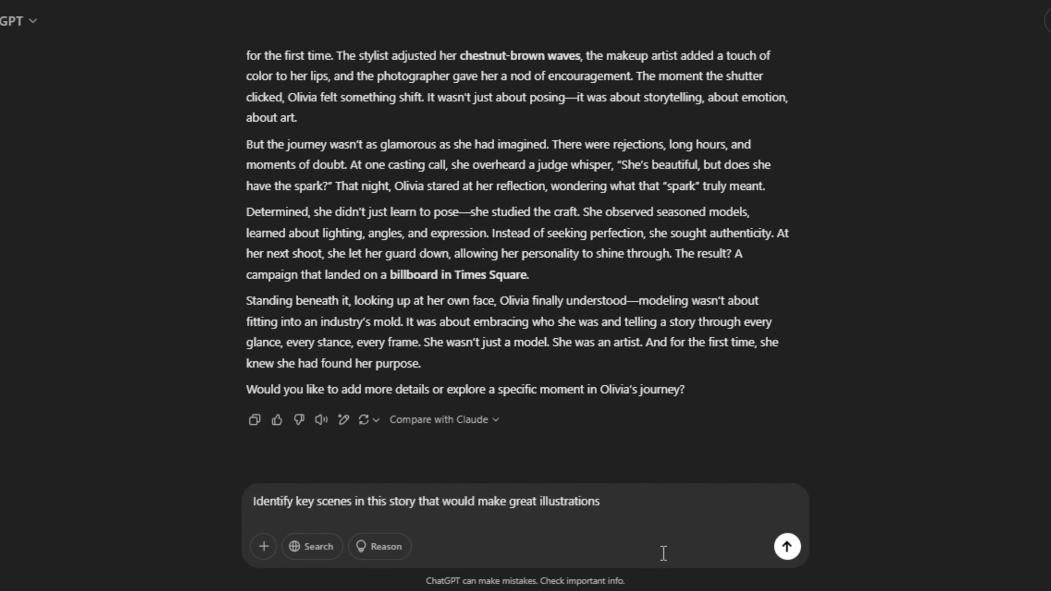
mouse_move(807, 561)
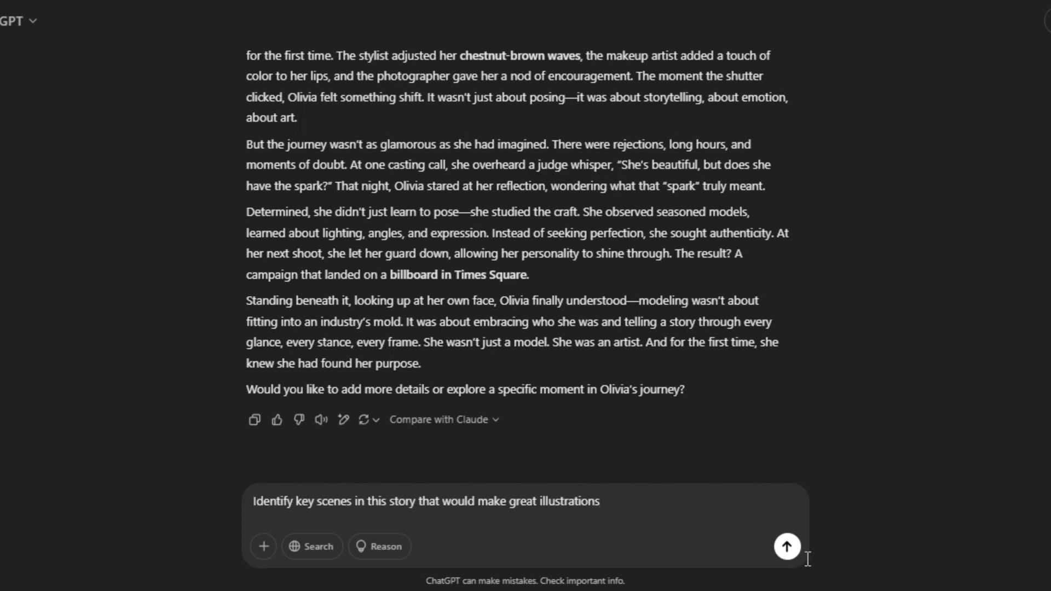
left_click(786, 546)
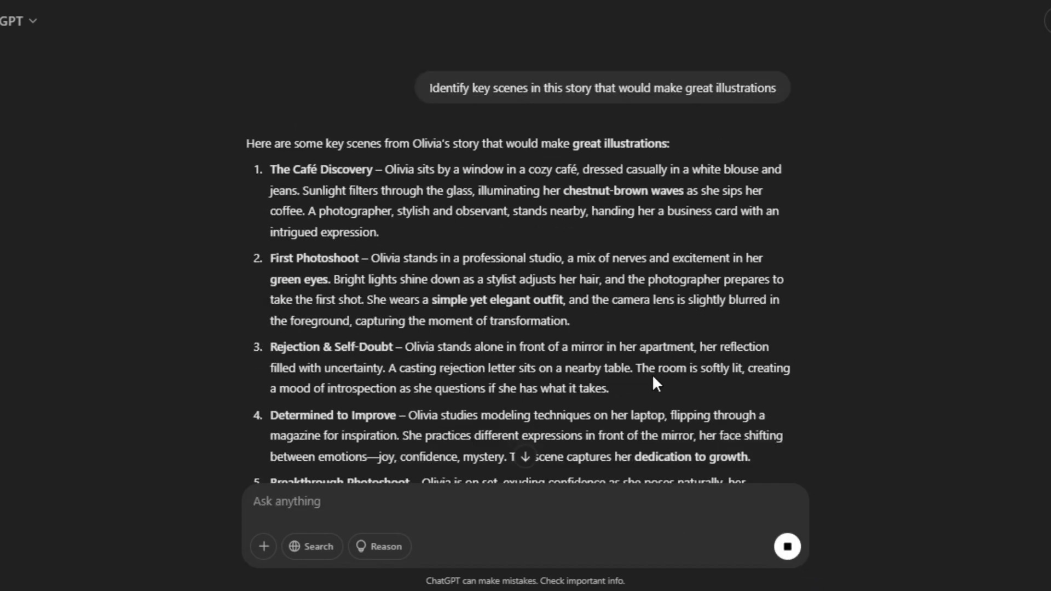
left_click(787, 546)
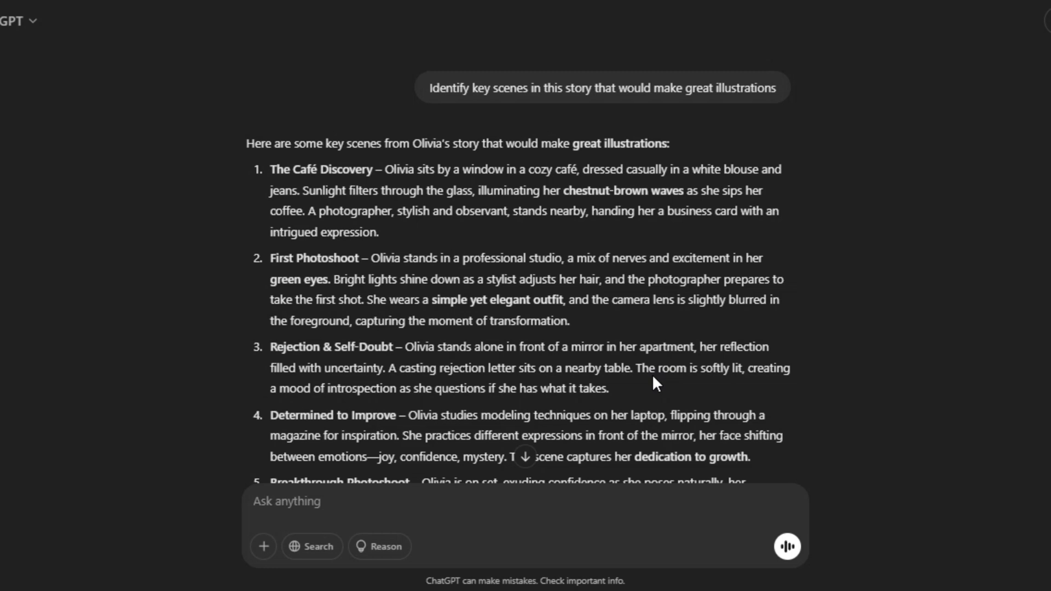
left_click_drag(383, 169, 424, 190)
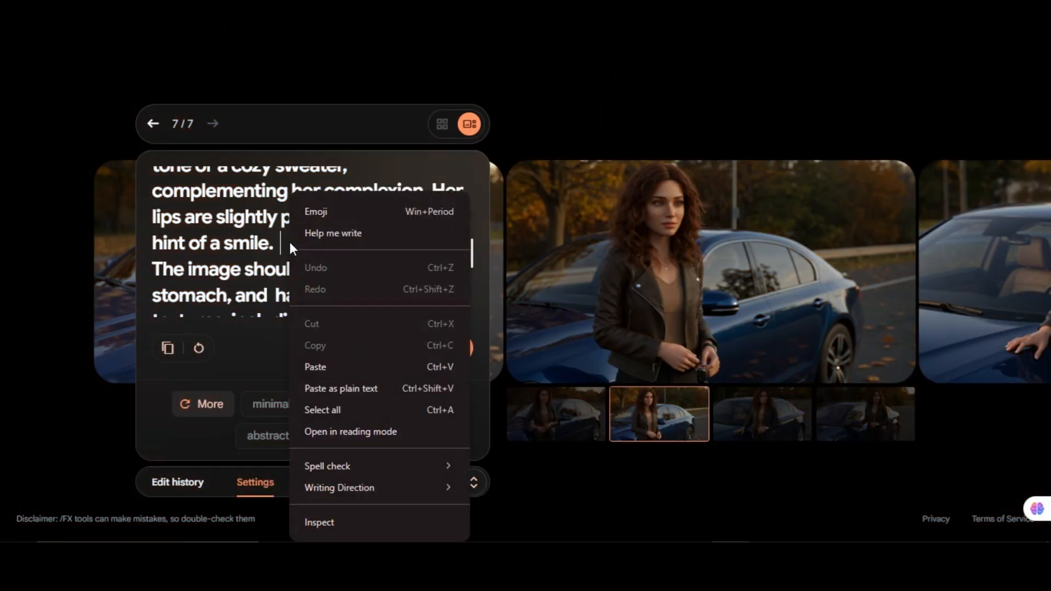
mouse_move(315, 367)
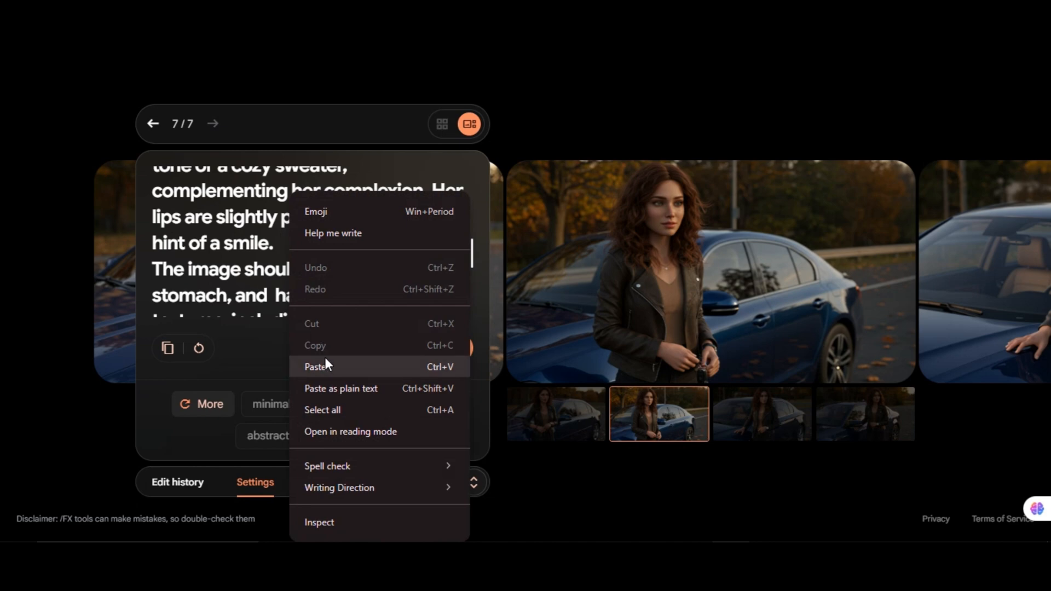
- Paste the café scene into the prompt, confirm the locked seed, and view Olivia receiving the photographer's card
left_click(316, 367)
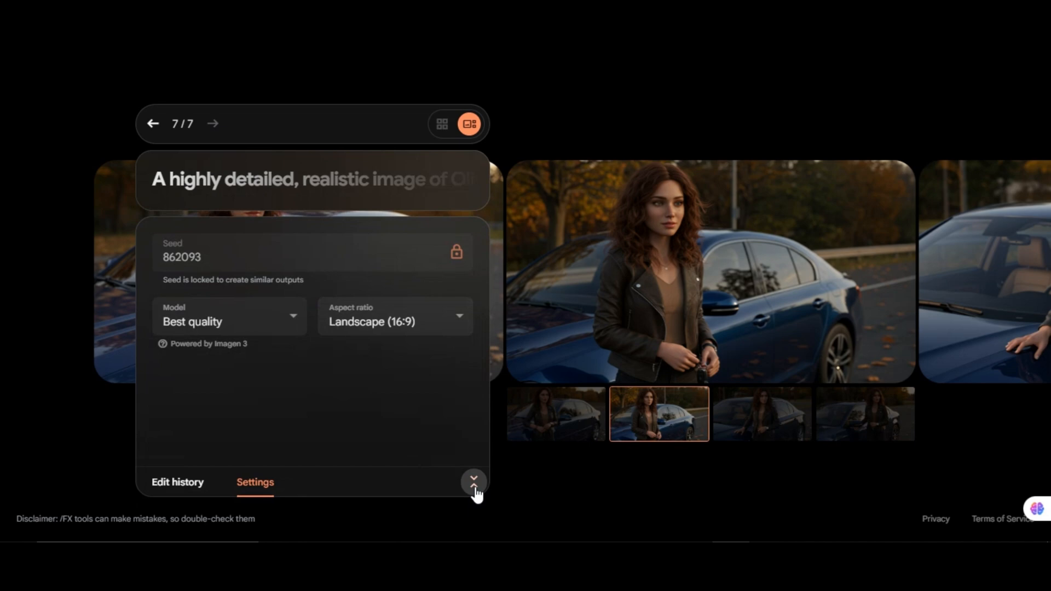
left_click(472, 482)
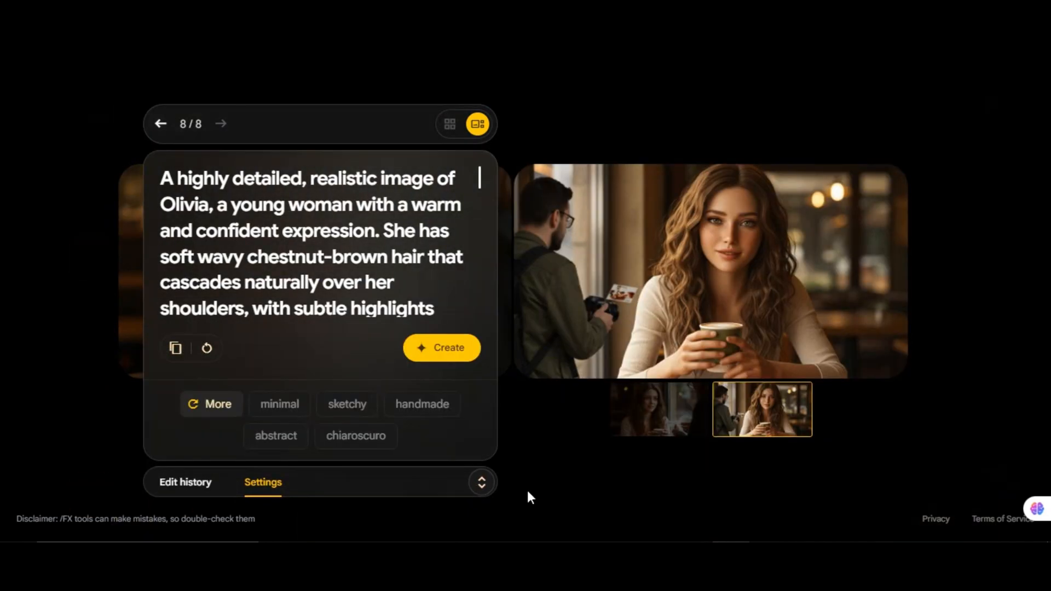
left_click(658, 408)
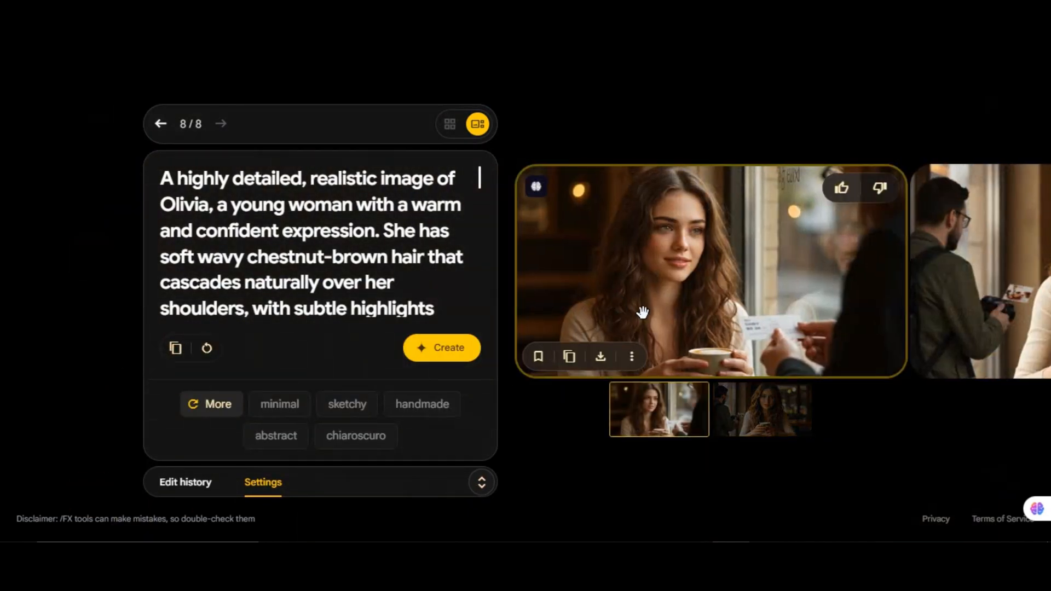
mouse_move(748, 411)
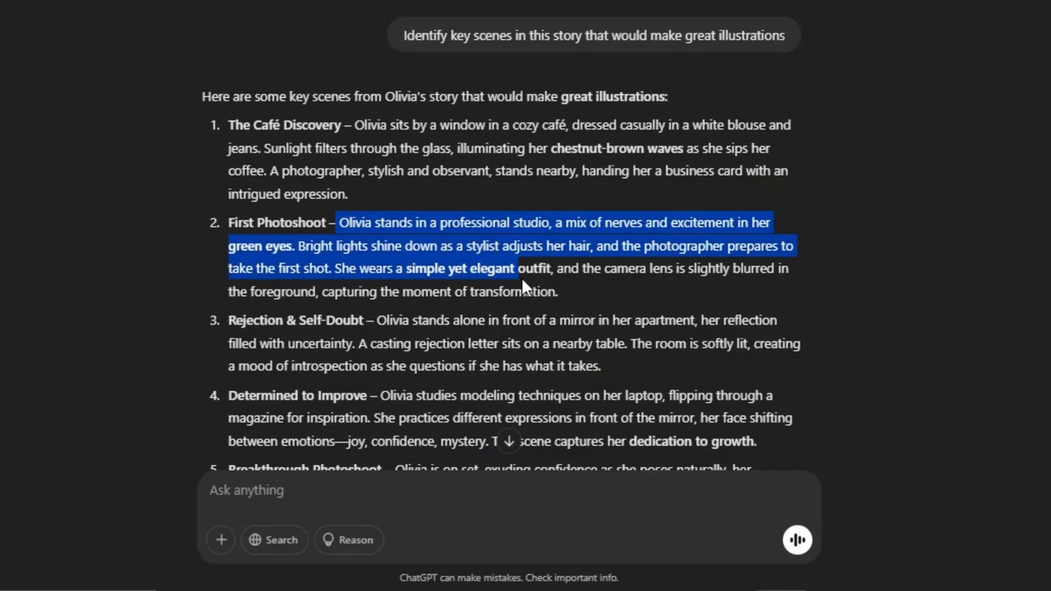
right_click(523, 285)
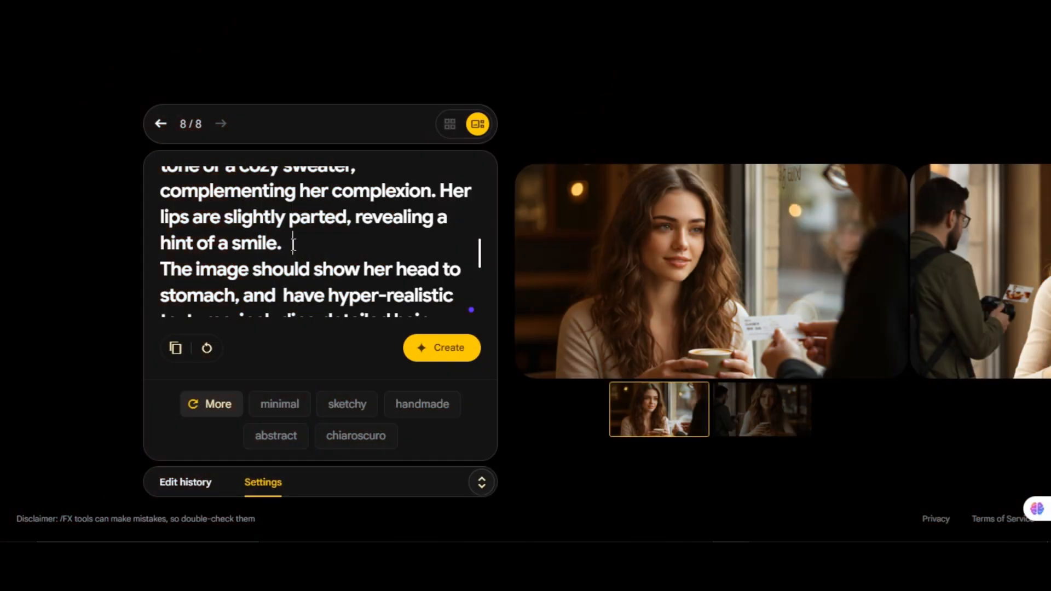
- Paste the First Photoshoot description into the prompt and create studio portraits of Olivia with photographers
right_click(291, 268)
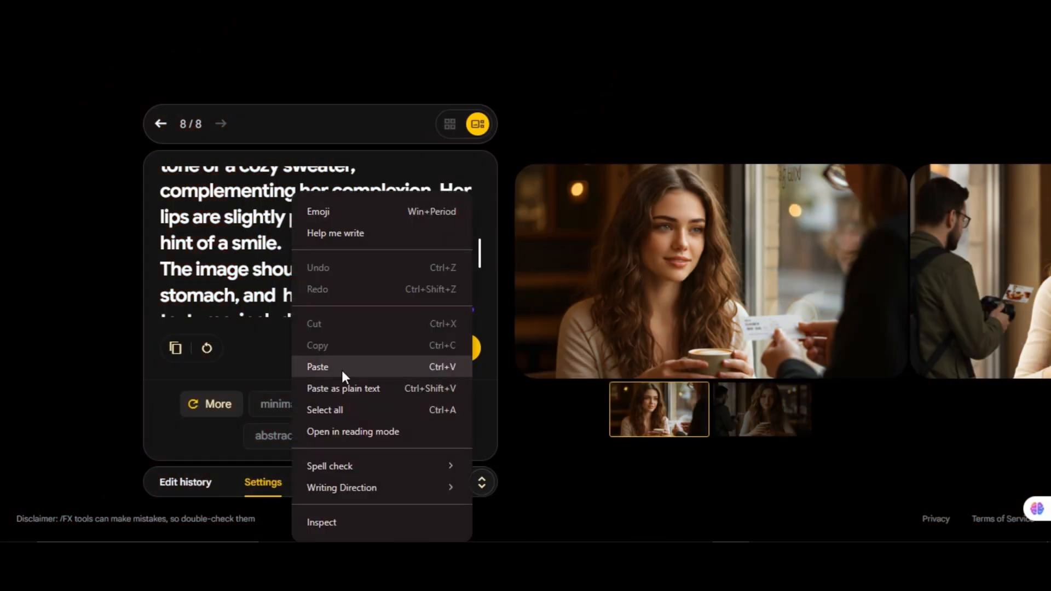
left_click(317, 366)
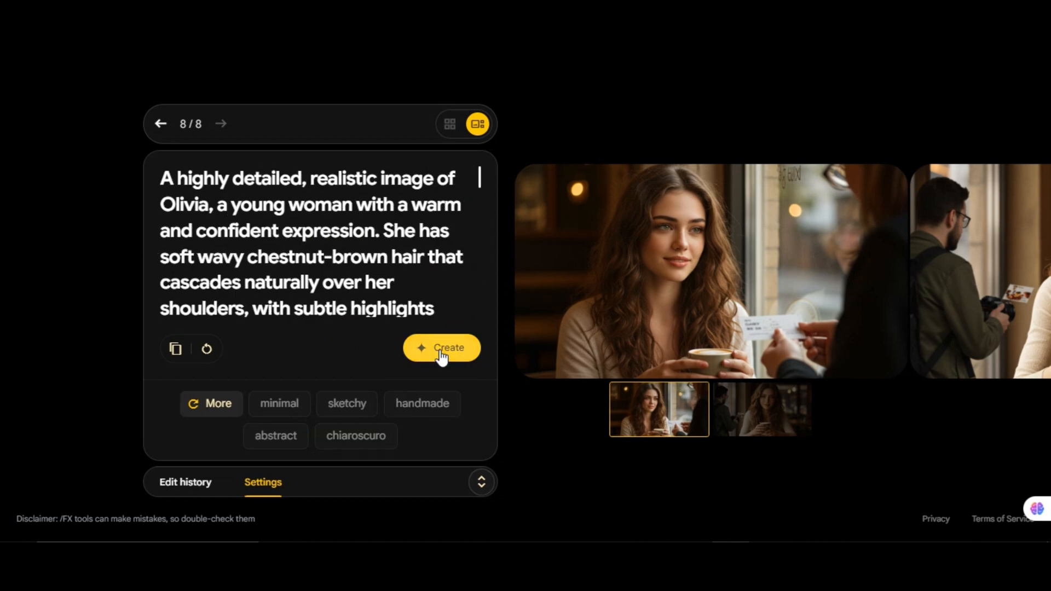
left_click(441, 347)
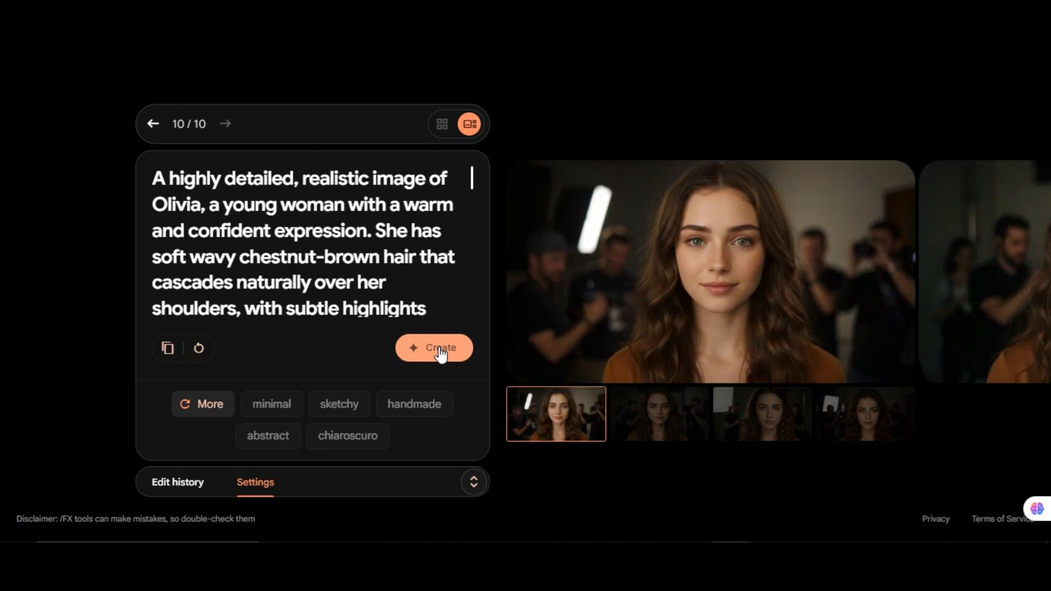
mouse_move(658, 414)
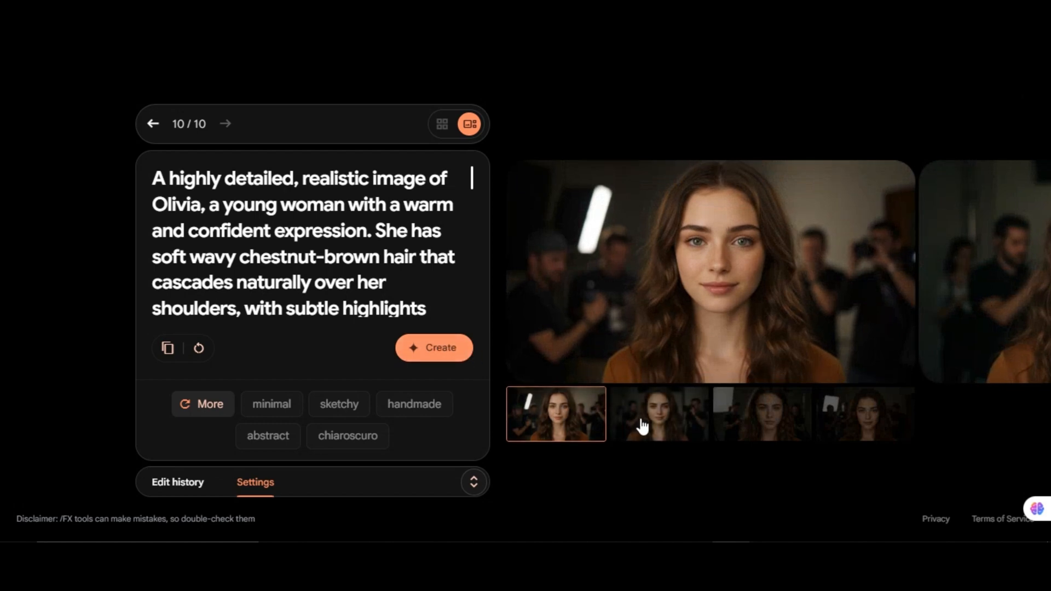
left_click(658, 414)
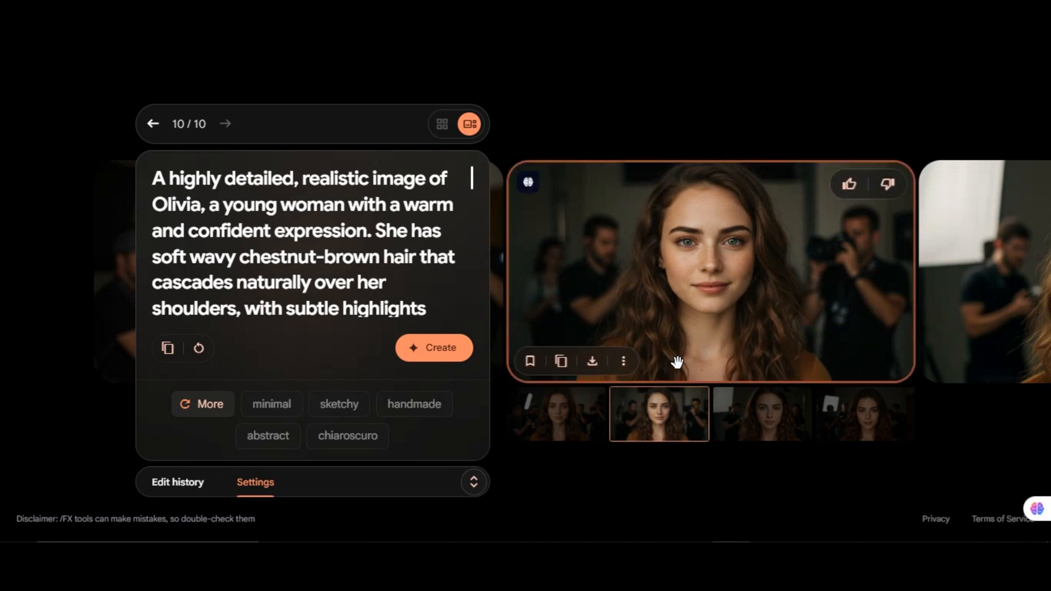
left_click(762, 413)
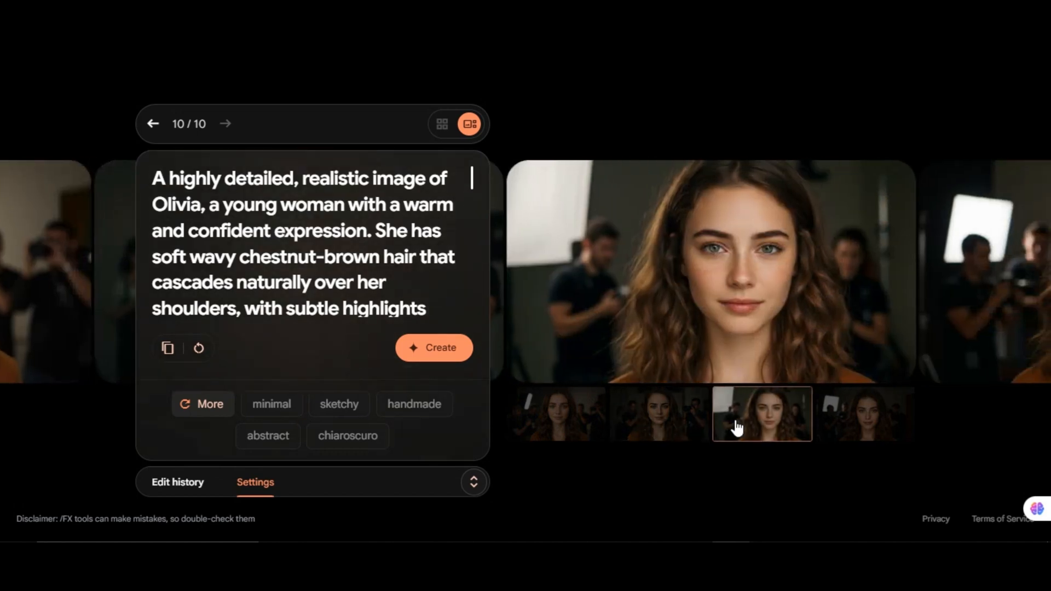
mouse_move(560, 281)
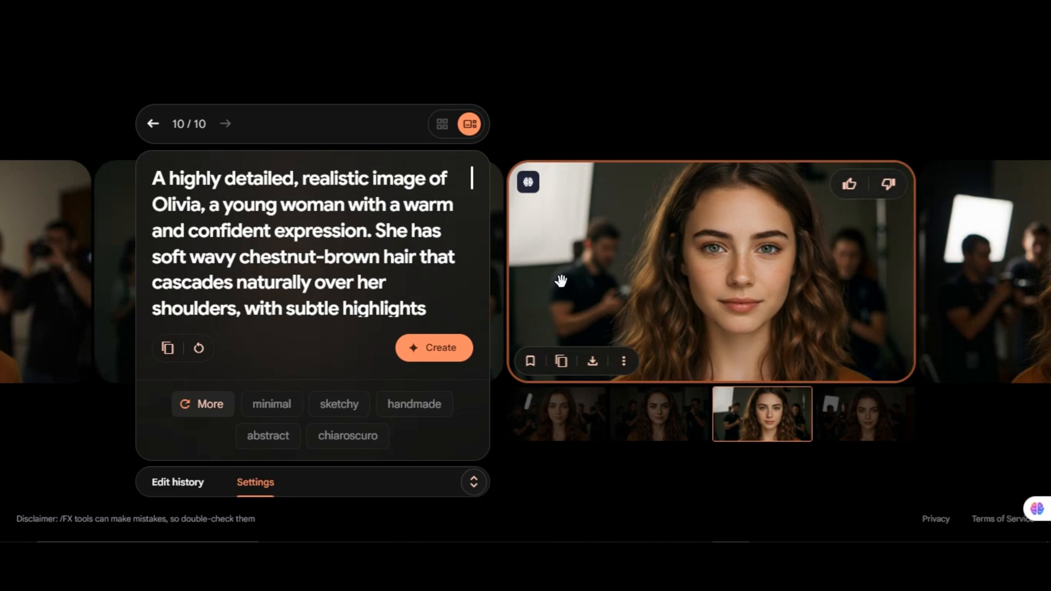
left_click(865, 413)
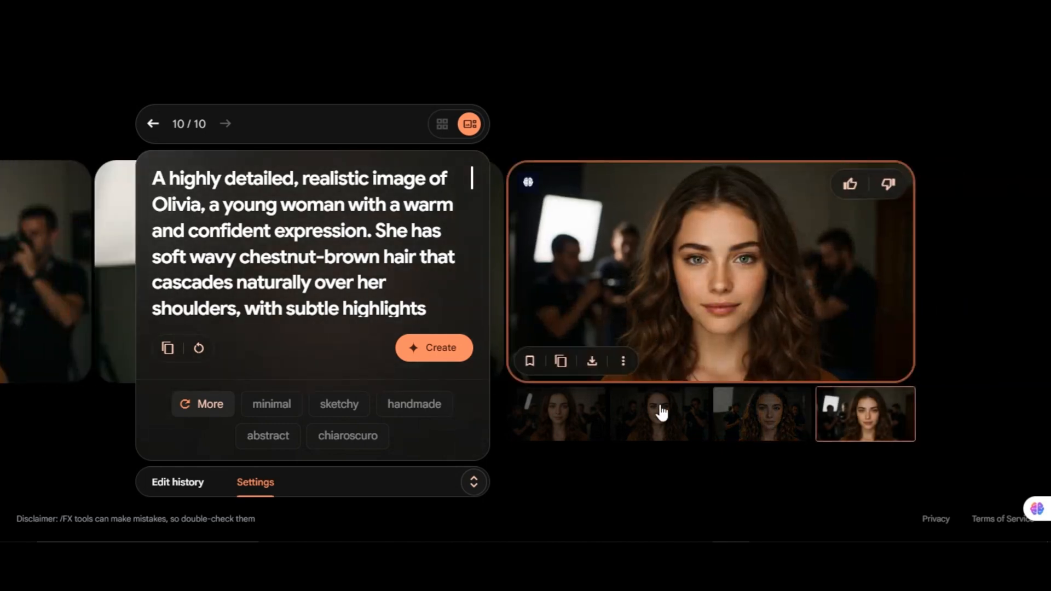
left_click(555, 414)
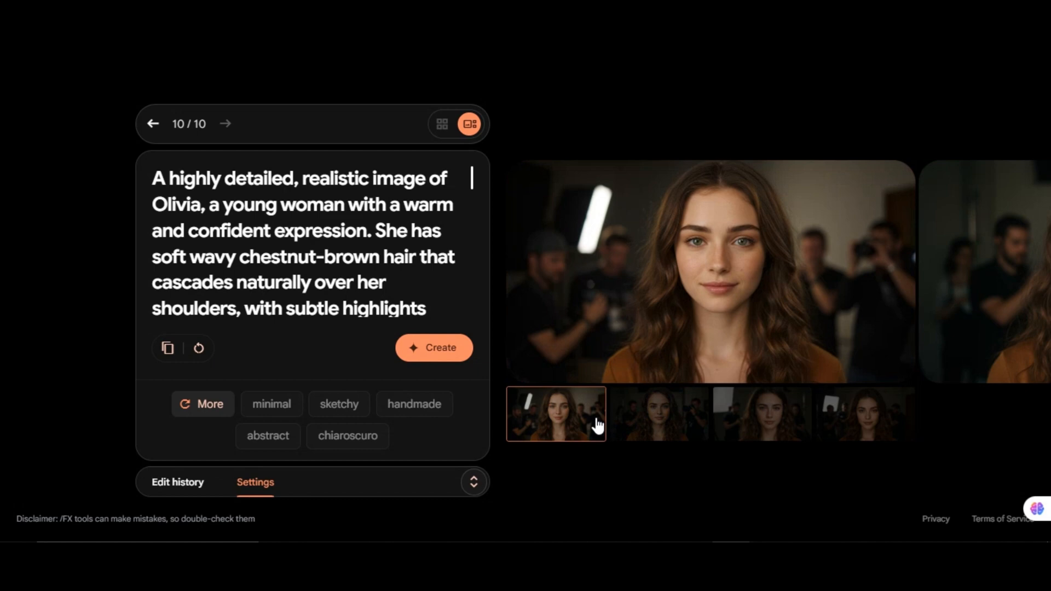
mouse_move(655, 432)
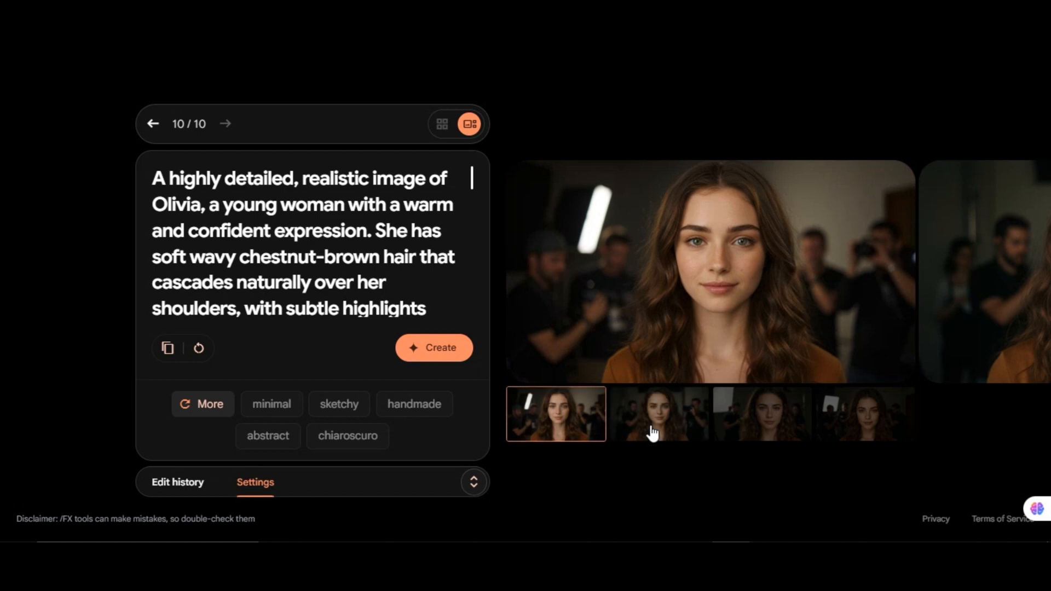
left_click(658, 413)
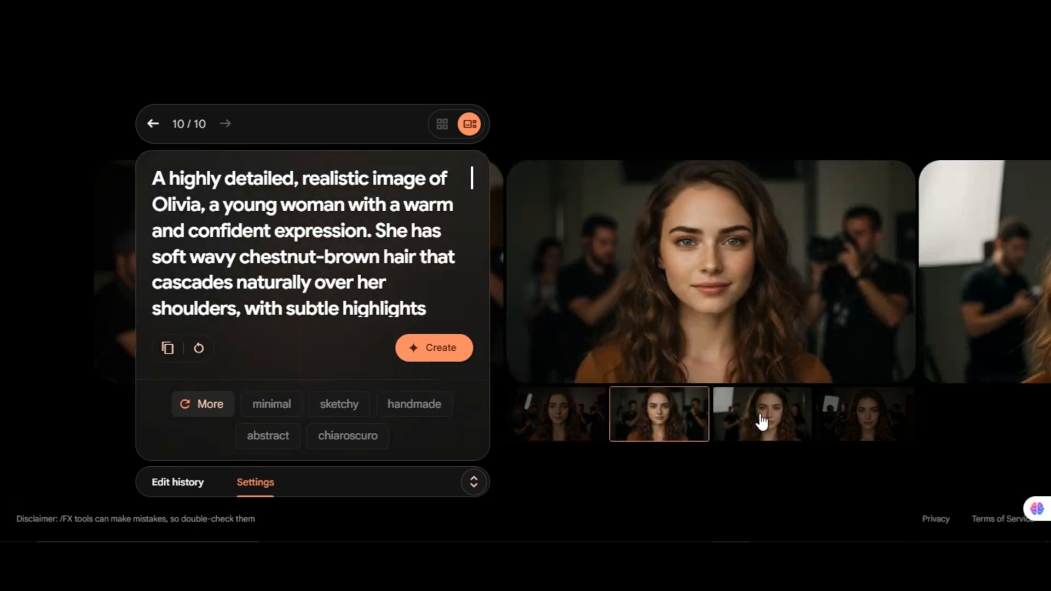